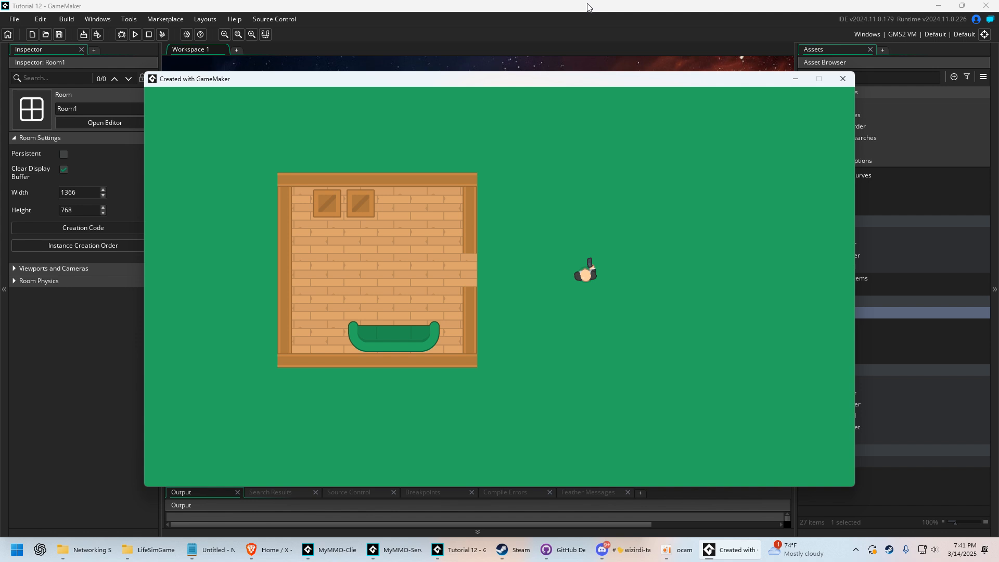
- Make obj_solid Visible and test-run the game to see the red collision blocks
{"action": "left_click", "coordinate": [842, 78]}
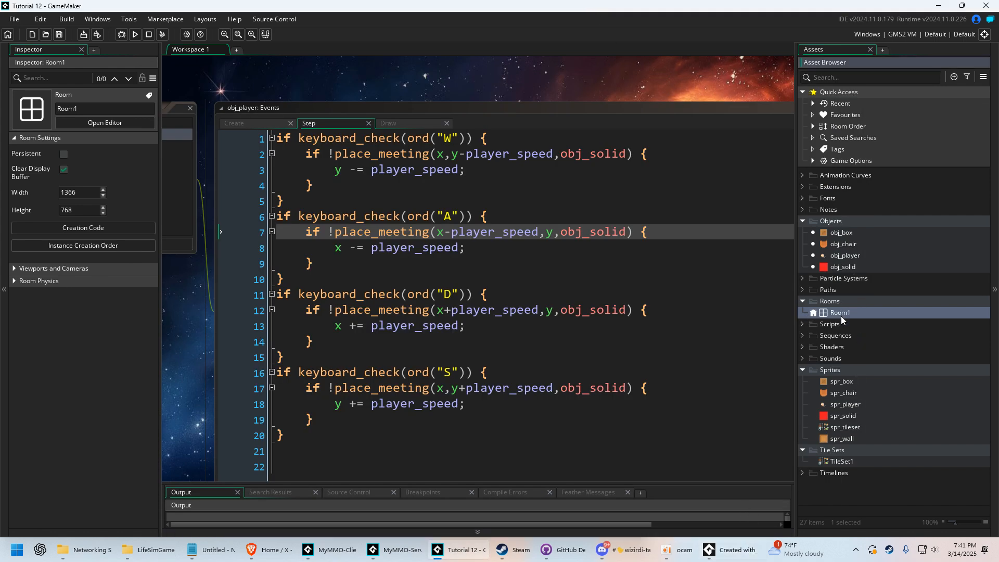
{"action": "double_click", "coordinate": [844, 267]}
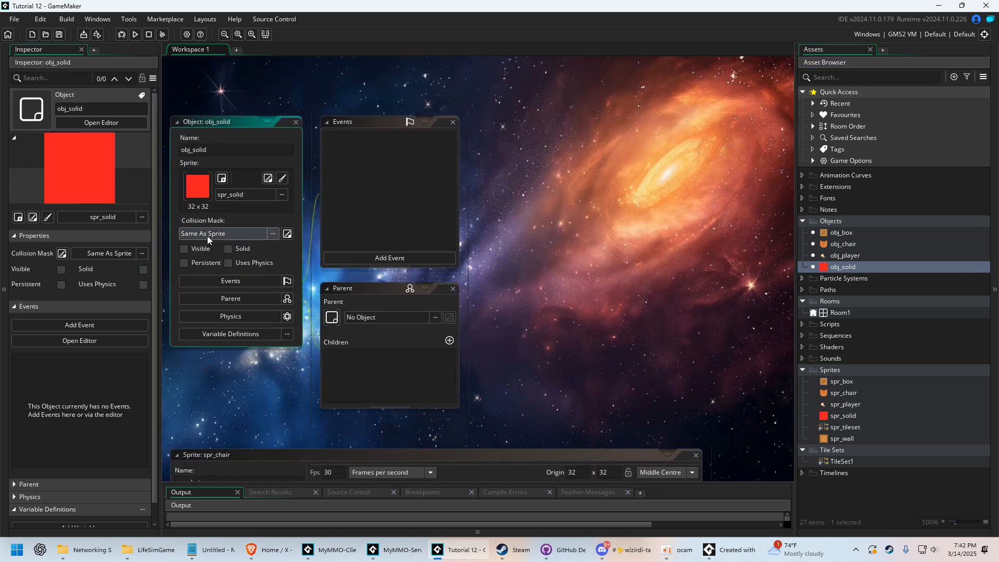
{"action": "left_click", "coordinate": [184, 248]}
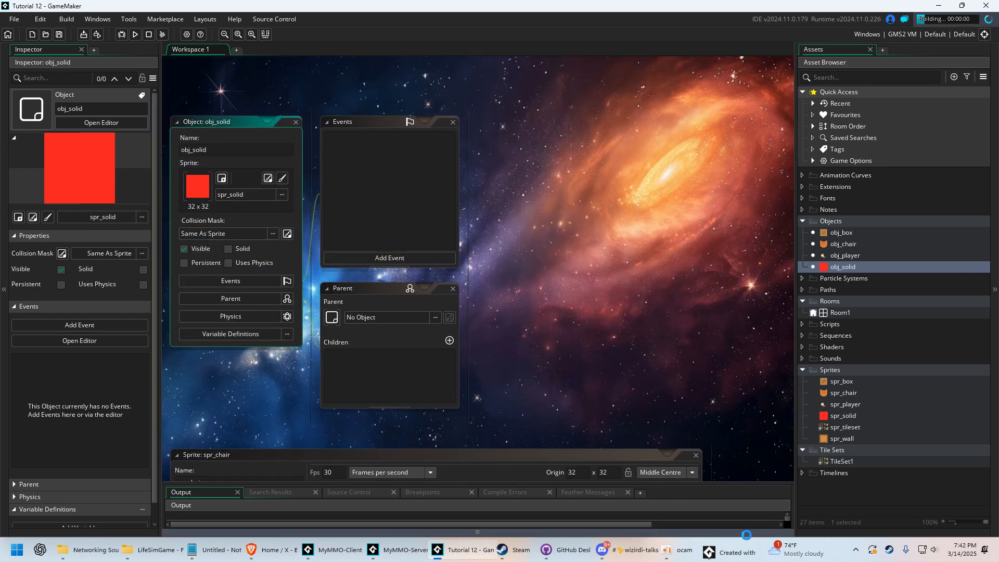
{"action": "left_click", "coordinate": [134, 34]}
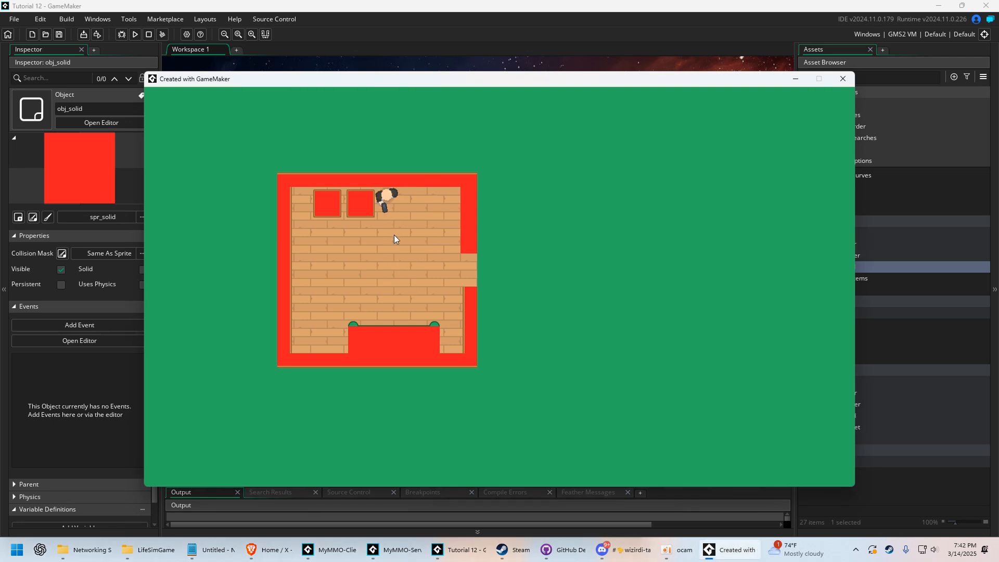
- Hide obj_solid again and confirm with another test run that the blocks are invisible
{"action": "left_click", "coordinate": [842, 78]}
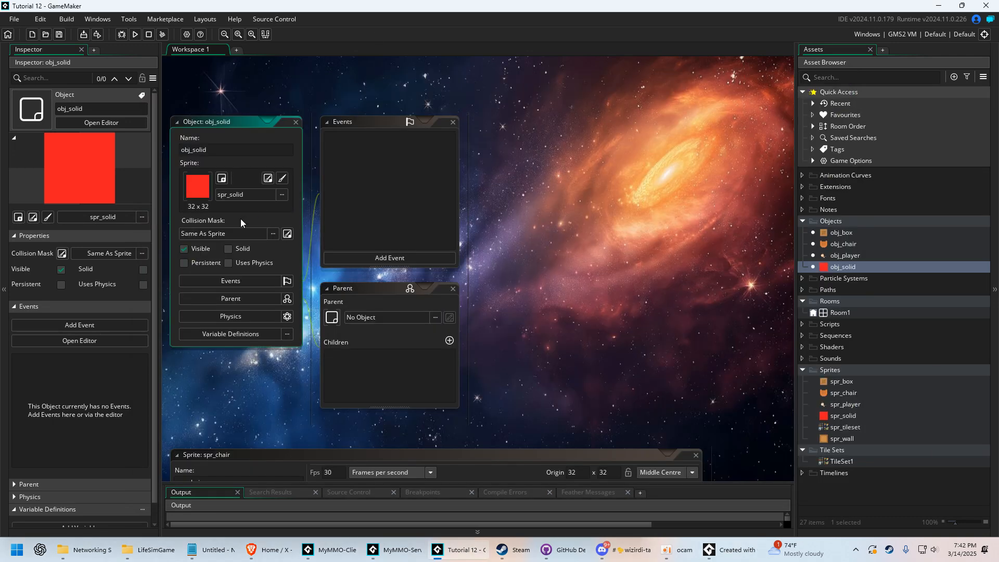
{"action": "left_click", "coordinate": [134, 35]}
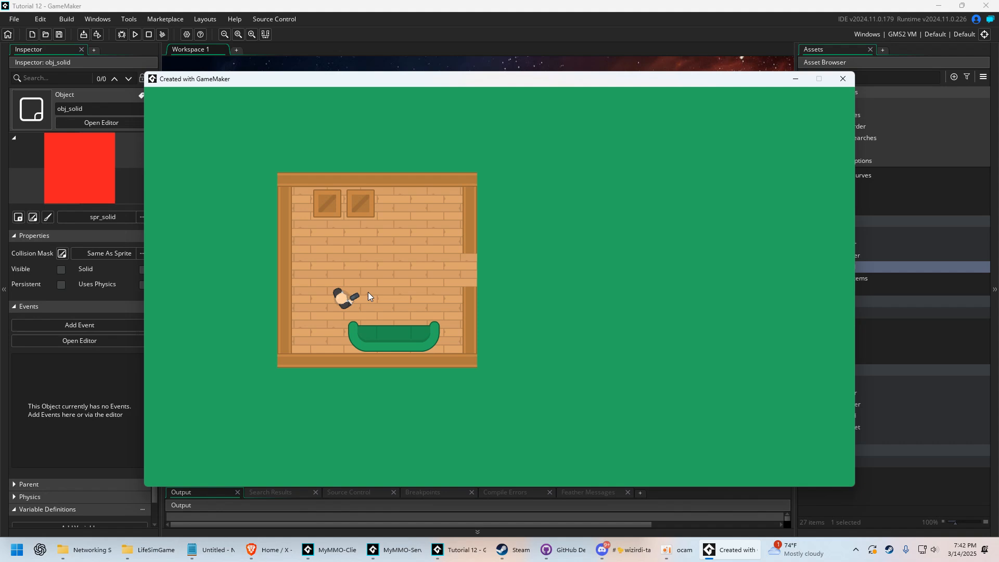
{"action": "left_click", "coordinate": [842, 78]}
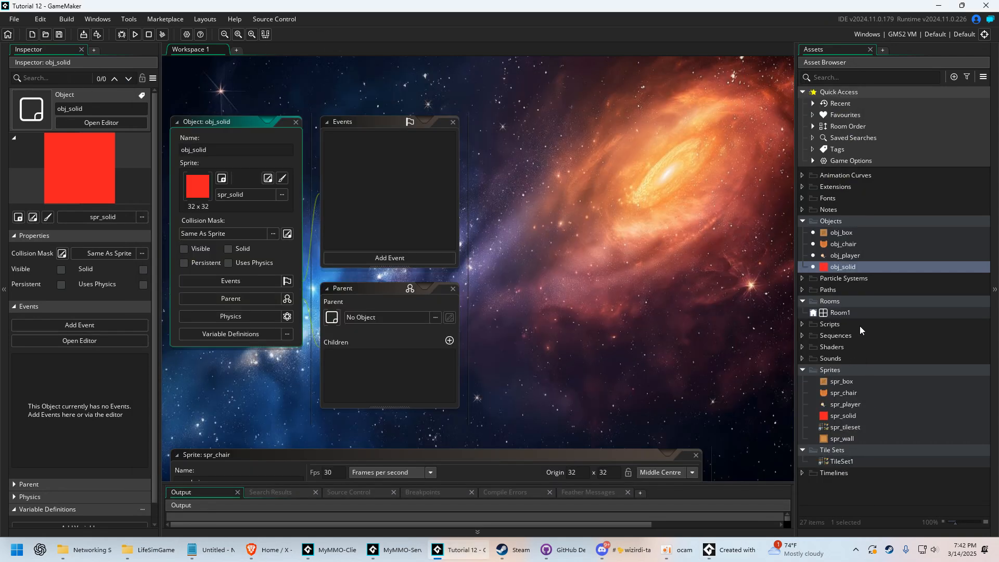
- In Room1, place an obj_box and an obj_chair instance in the open area right of the house
{"action": "double_click", "coordinate": [840, 313]}
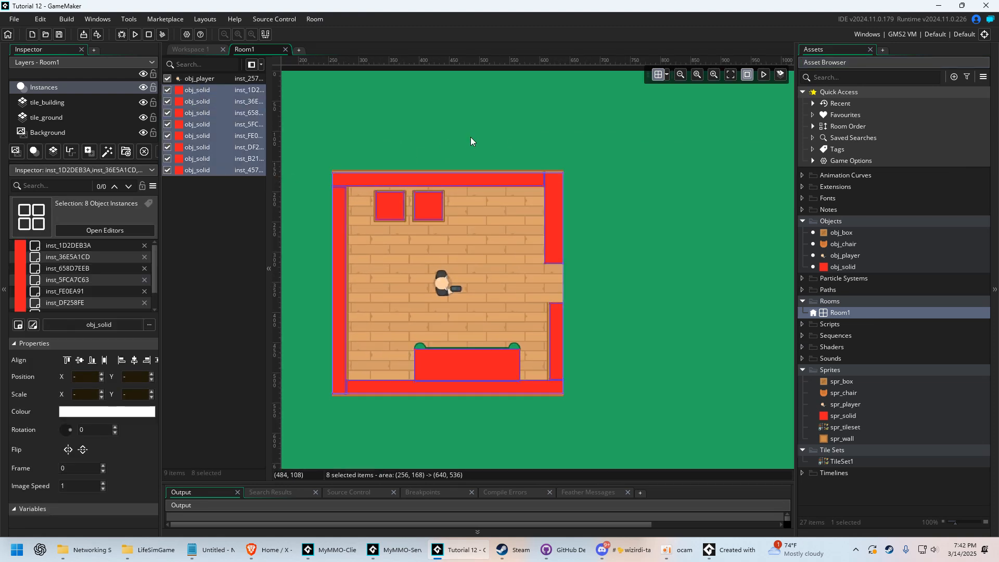
{"action": "left_click", "coordinate": [842, 232]}
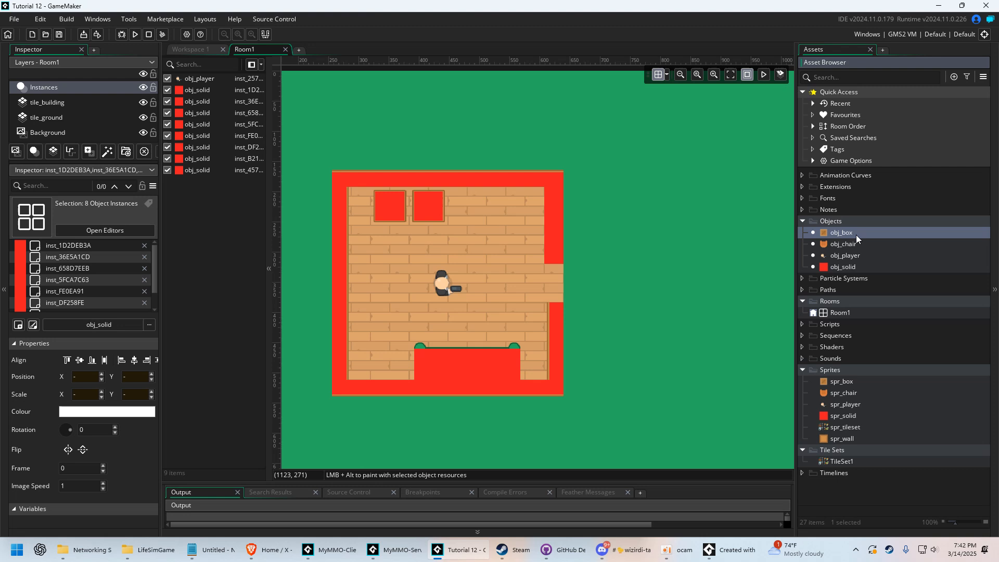
{"action": "left_click", "coordinate": [842, 232]}
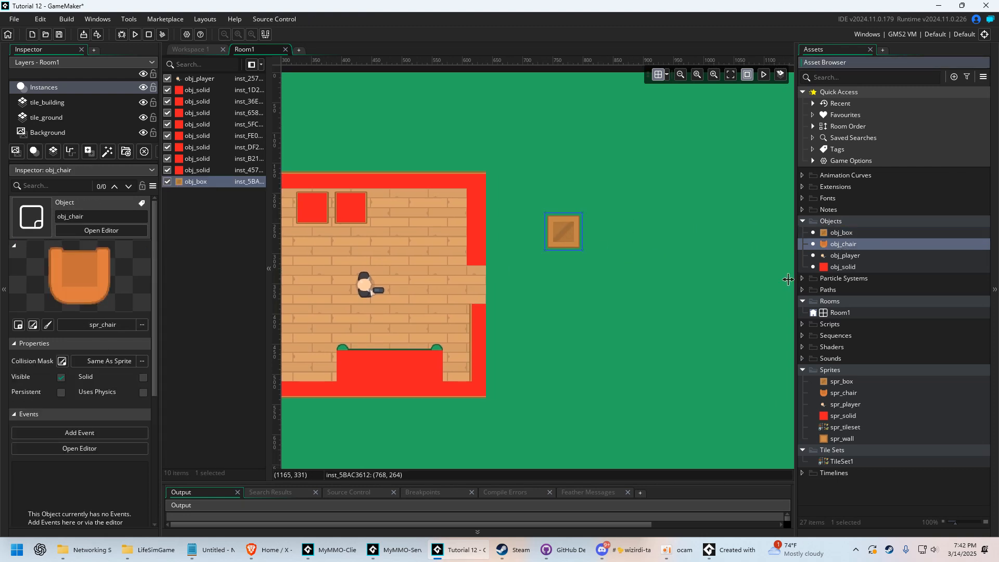
{"action": "left_click", "coordinate": [637, 293]}
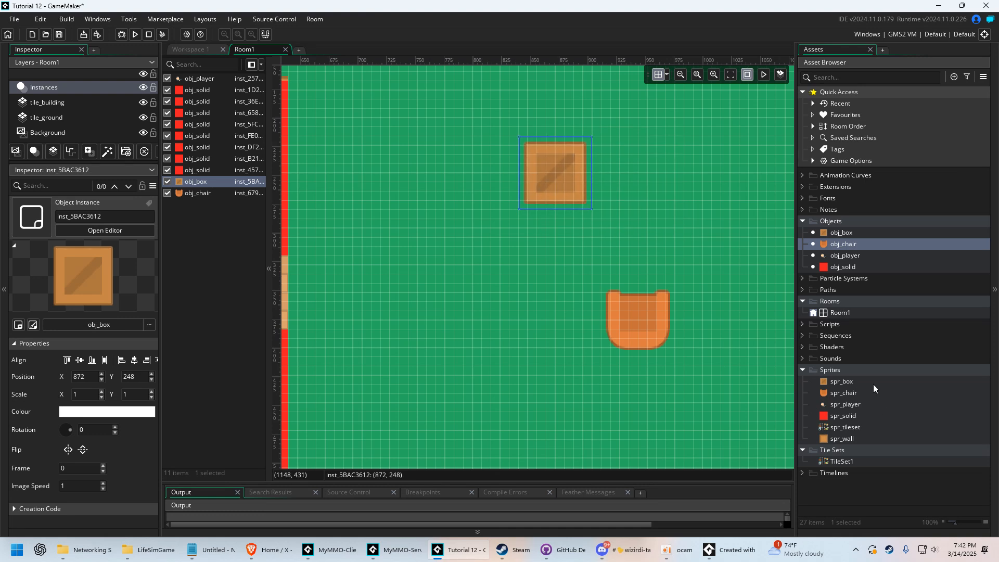
- Add an obj_solid instance beside them, scale it up, and nudge the box above the chair
{"action": "left_click", "coordinate": [845, 392]}
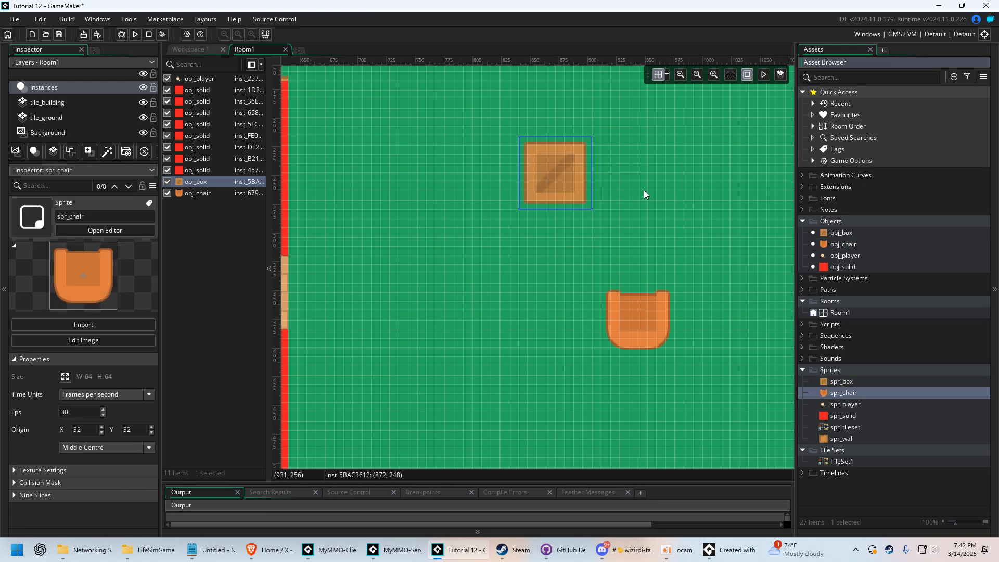
{"action": "scroll", "scroll_direction": "left", "scroll_amount": 3}
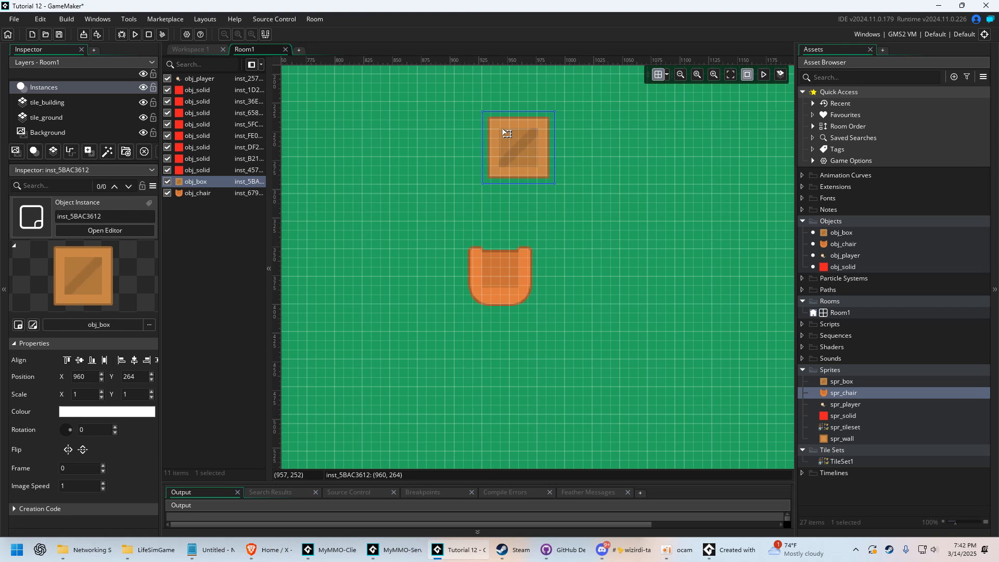
{"action": "left_click", "coordinate": [599, 167]}
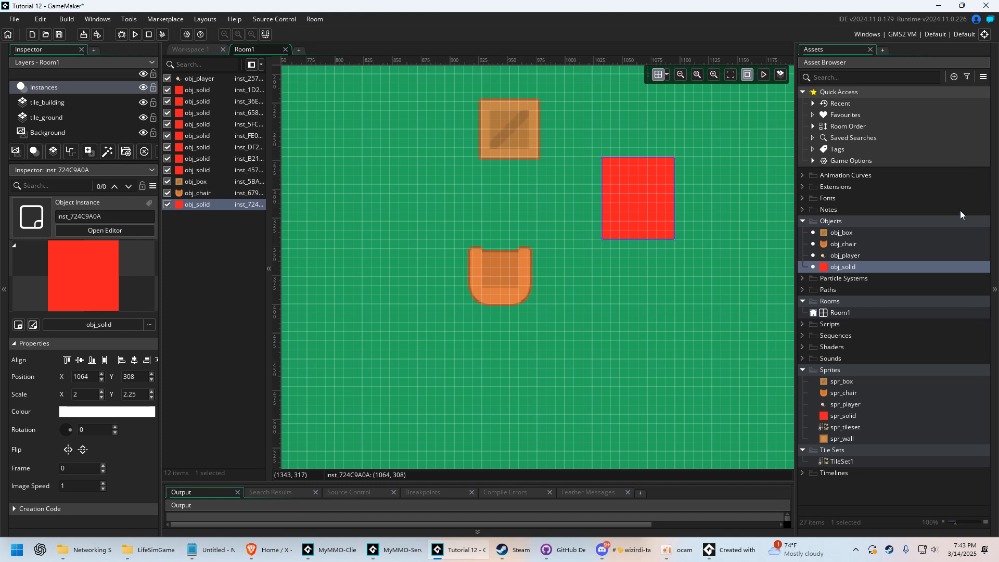
{"action": "mouse_move", "coordinate": [624, 192]}
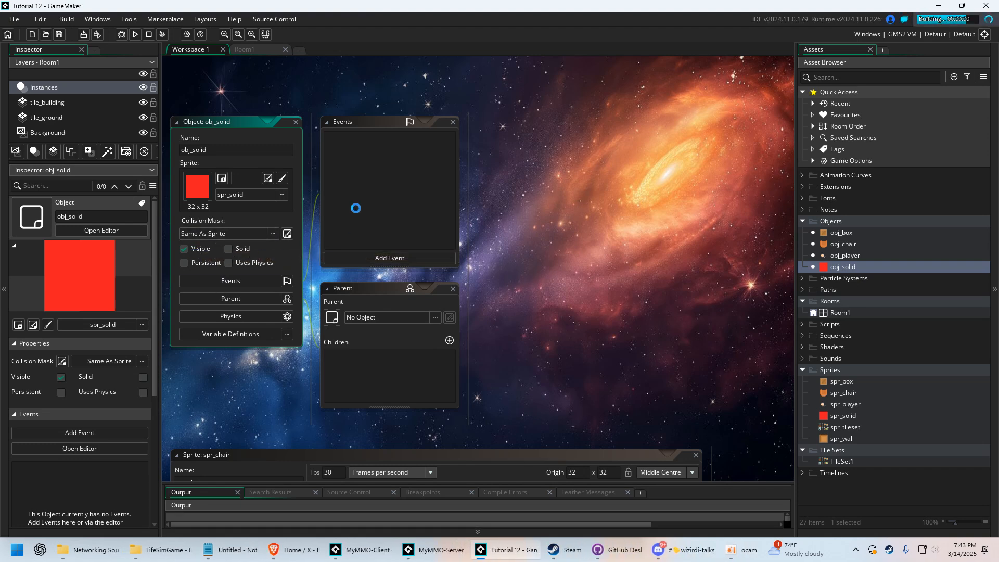
- Test-run the new objects, then review obj_player's Step collision check against obj_solid
{"action": "left_click", "coordinate": [134, 35]}
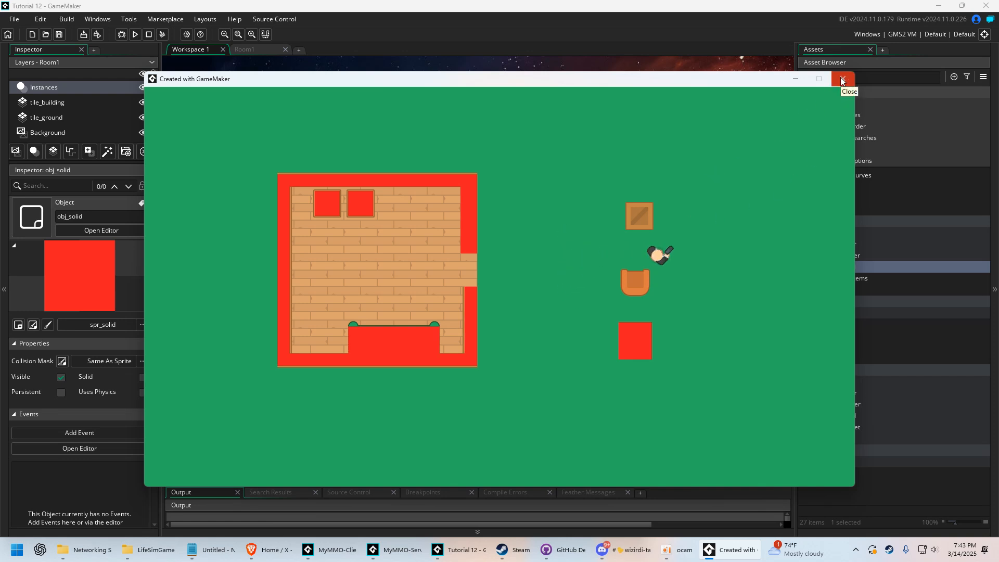
{"action": "left_click", "coordinate": [843, 78]}
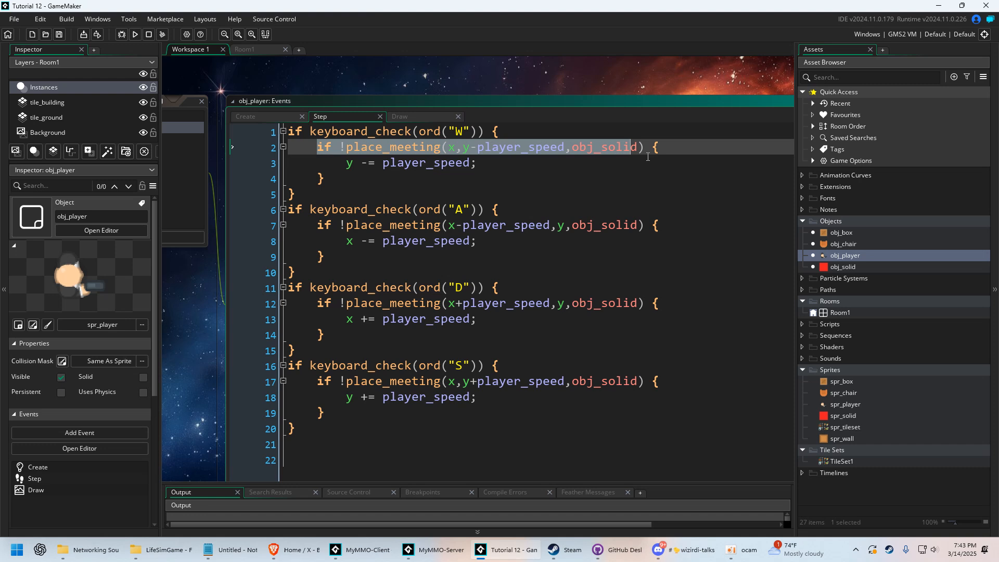
{"action": "double_click", "coordinate": [604, 147]}
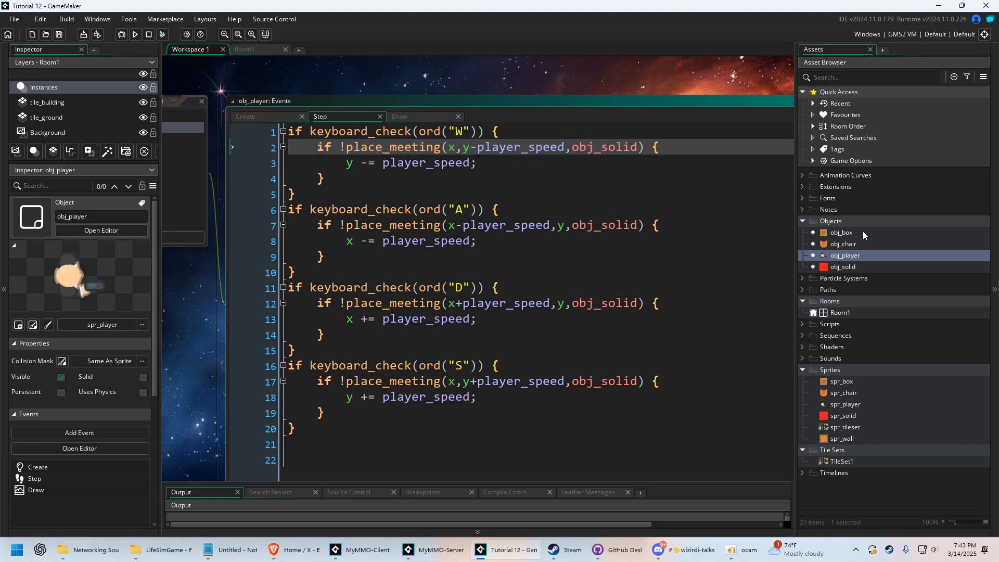
{"action": "left_click", "coordinate": [845, 244]}
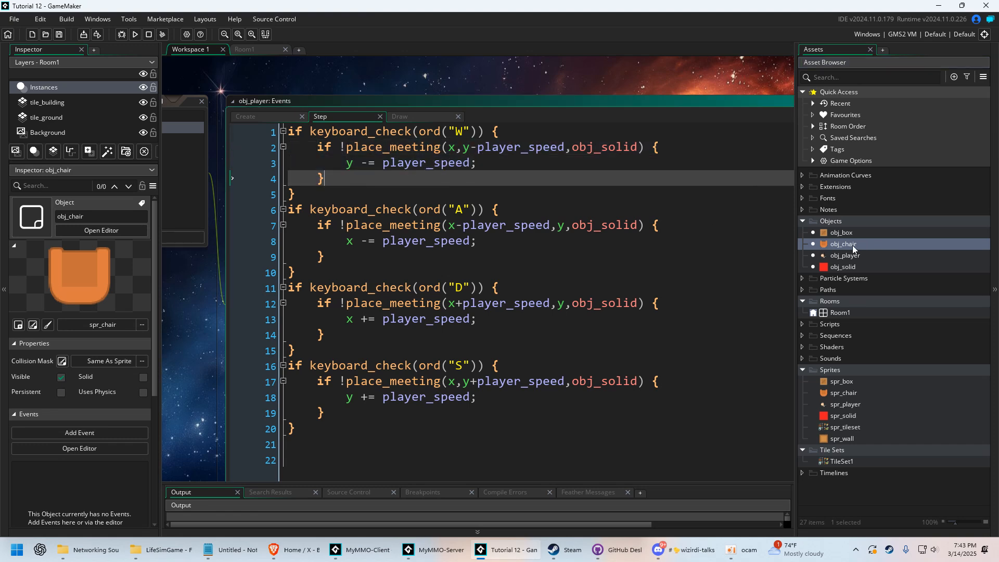
- Set obj_solid as the parent of obj_chair
{"action": "double_click", "coordinate": [844, 244]}
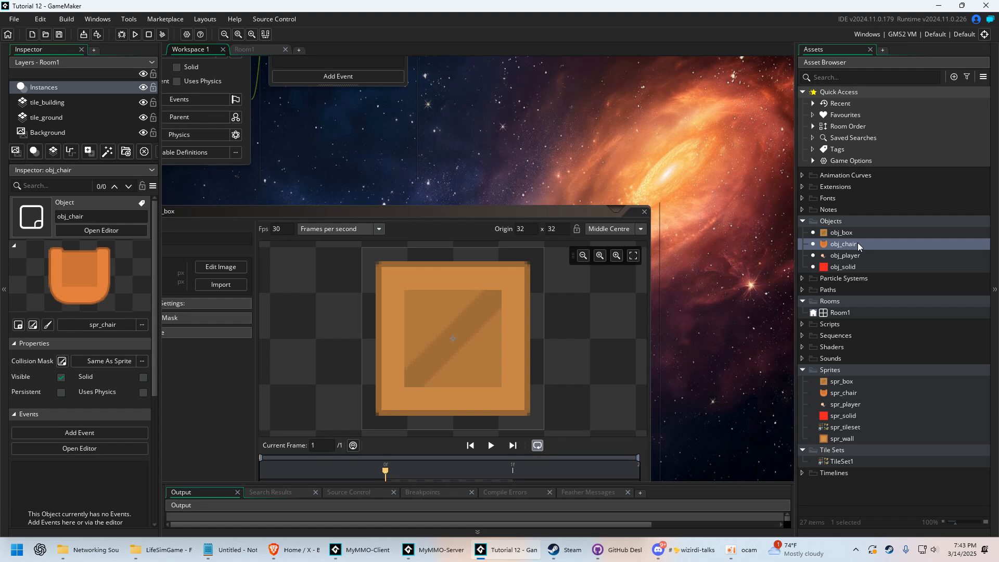
{"action": "double_click", "coordinate": [843, 244]}
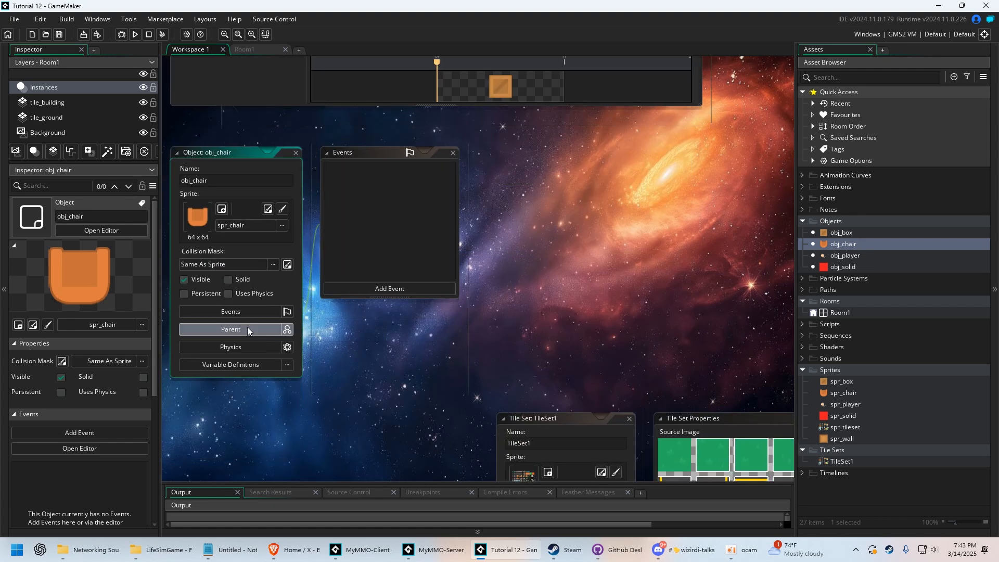
{"action": "left_click", "coordinate": [231, 330]}
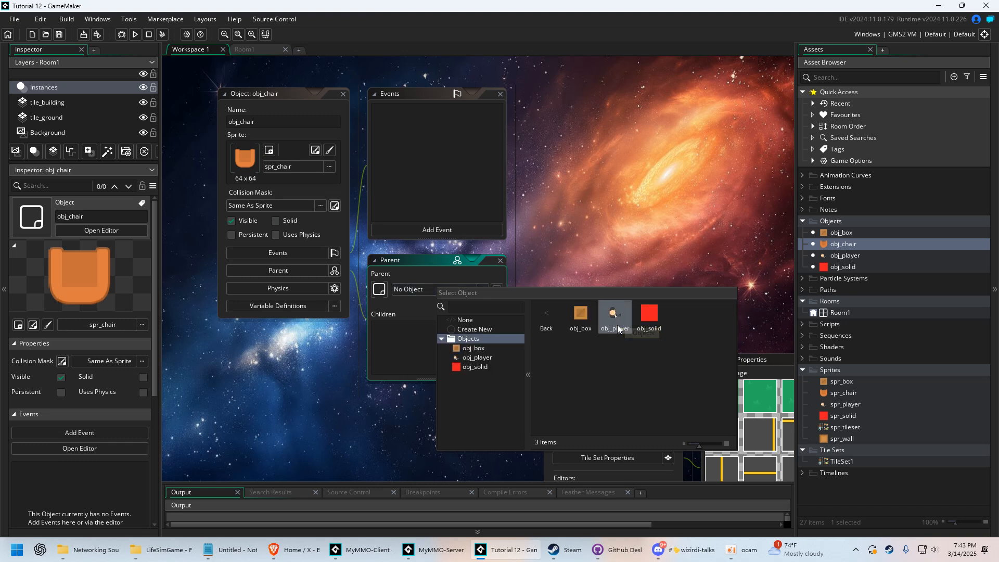
{"action": "left_click", "coordinate": [475, 367]}
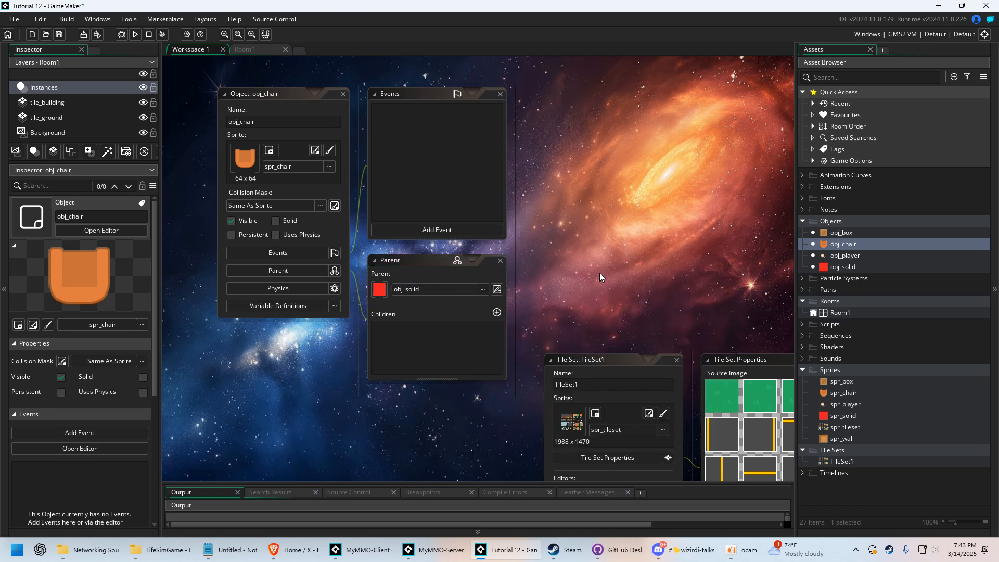
{"action": "mouse_move", "coordinate": [585, 214]}
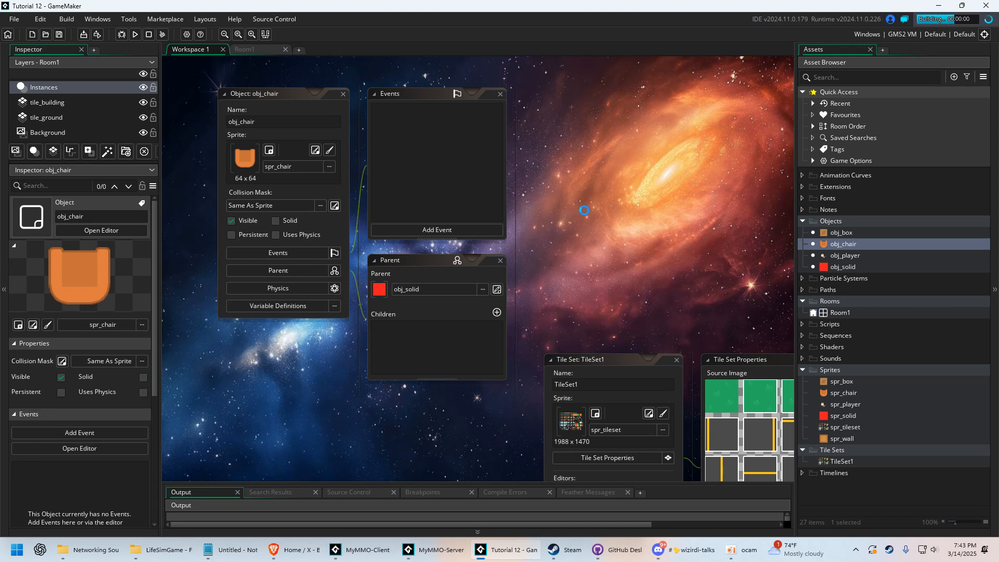
- Test-run to see the chair in the room, then set obj_box's parent to obj_solid as well
{"action": "left_click", "coordinate": [134, 34]}
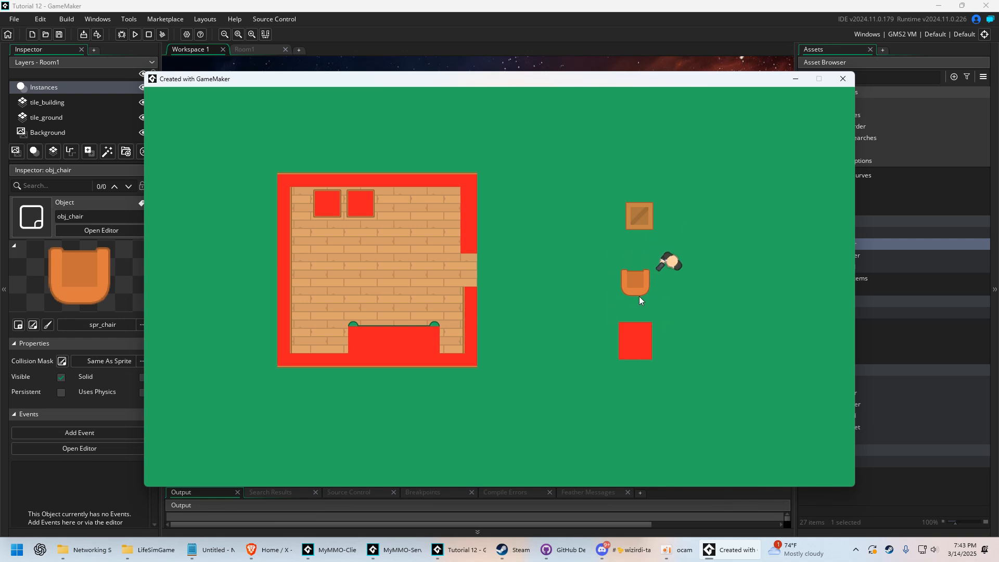
{"action": "left_click", "coordinate": [842, 78]}
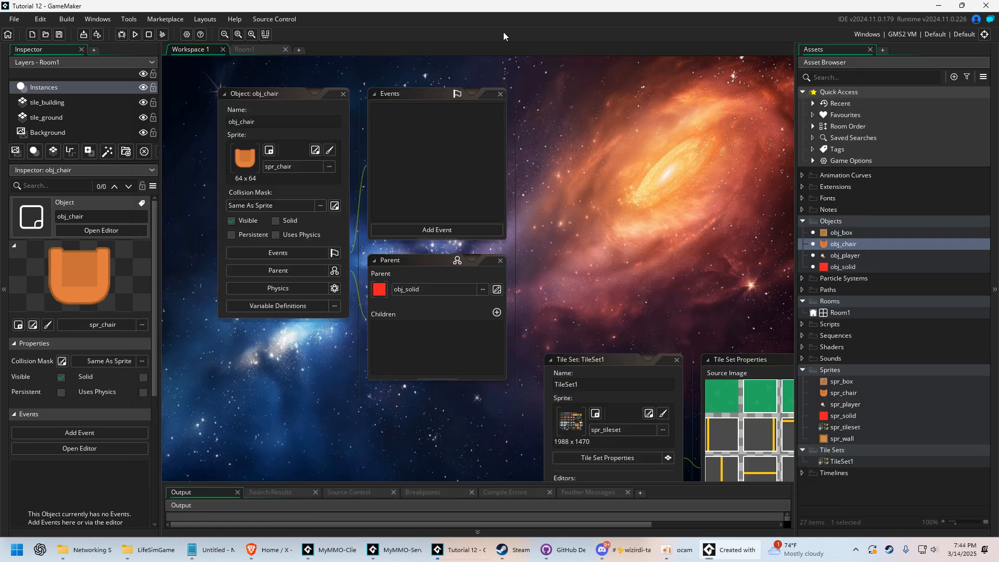
{"action": "mouse_move", "coordinate": [387, 212]}
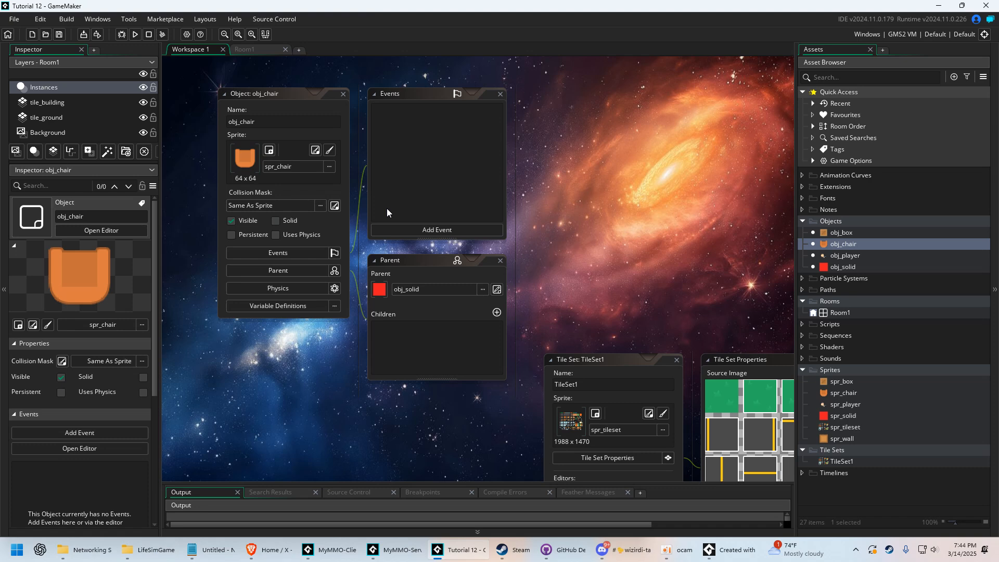
{"action": "left_click", "coordinate": [843, 232]}
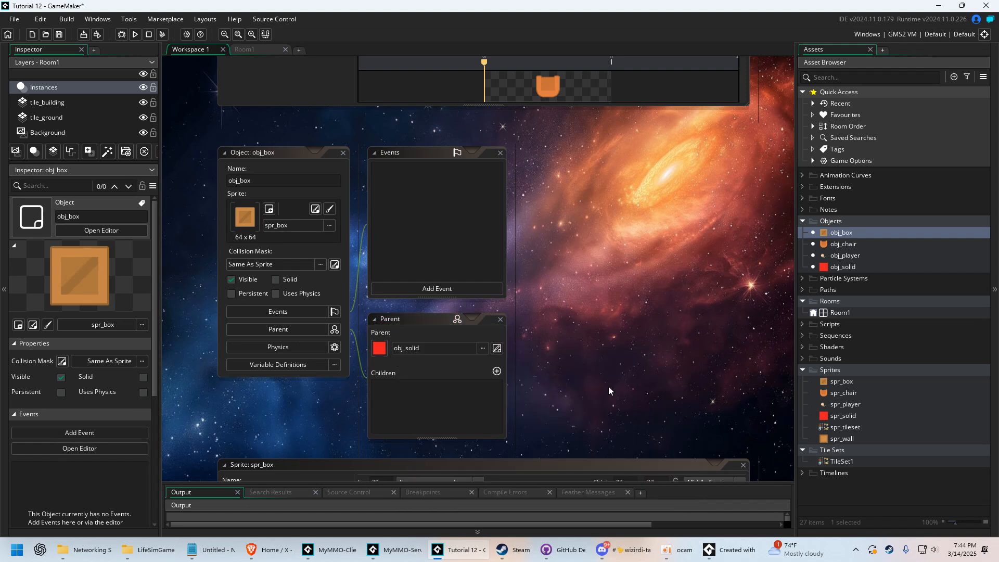
- Test-run to confirm the player is stopped by the chair, then stop the game
{"action": "left_click", "coordinate": [134, 34]}
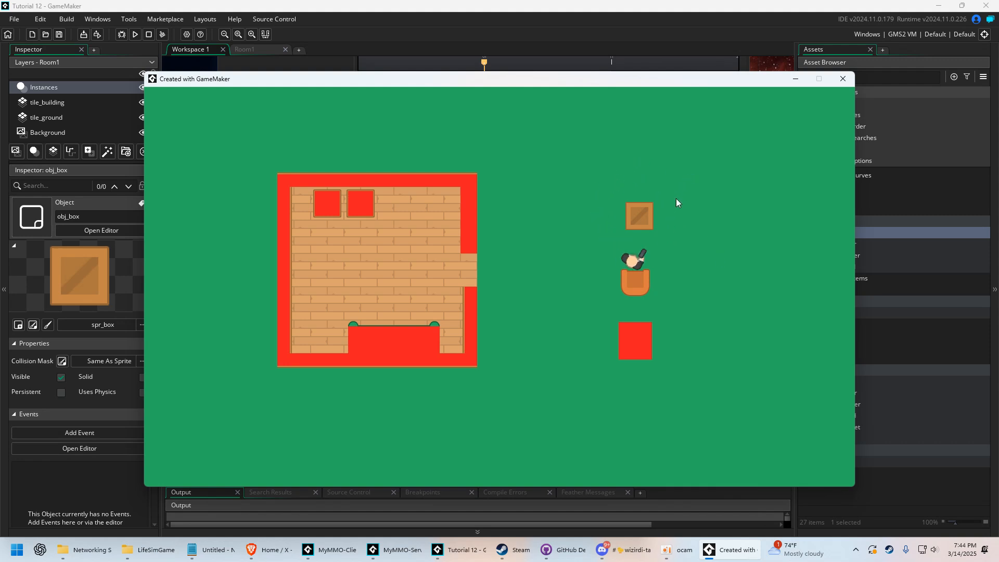
{"action": "left_click", "coordinate": [842, 78]}
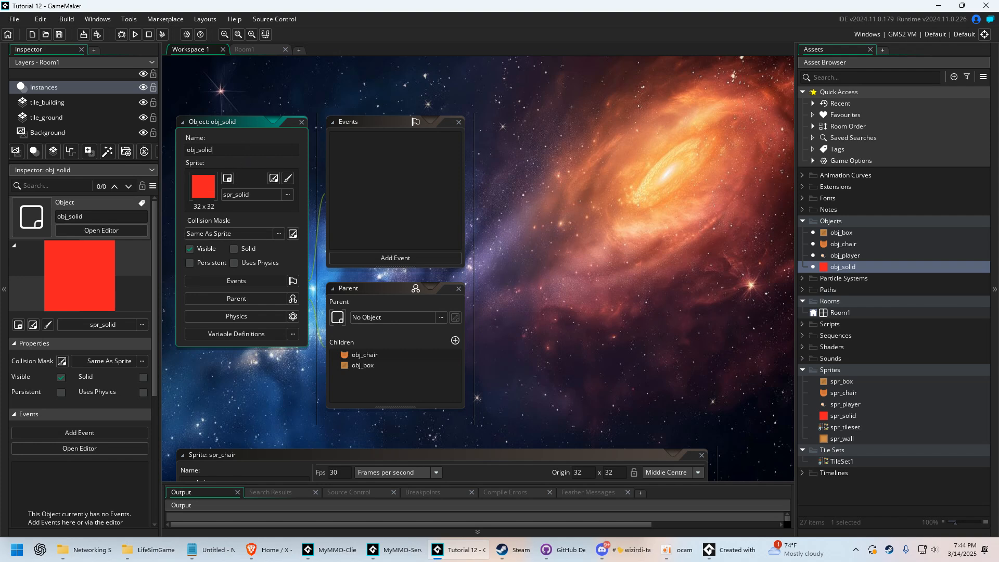
- Give obj_solid a Left Pressed event with show_message("You clicked me!");
{"action": "left_click", "coordinate": [396, 258]}
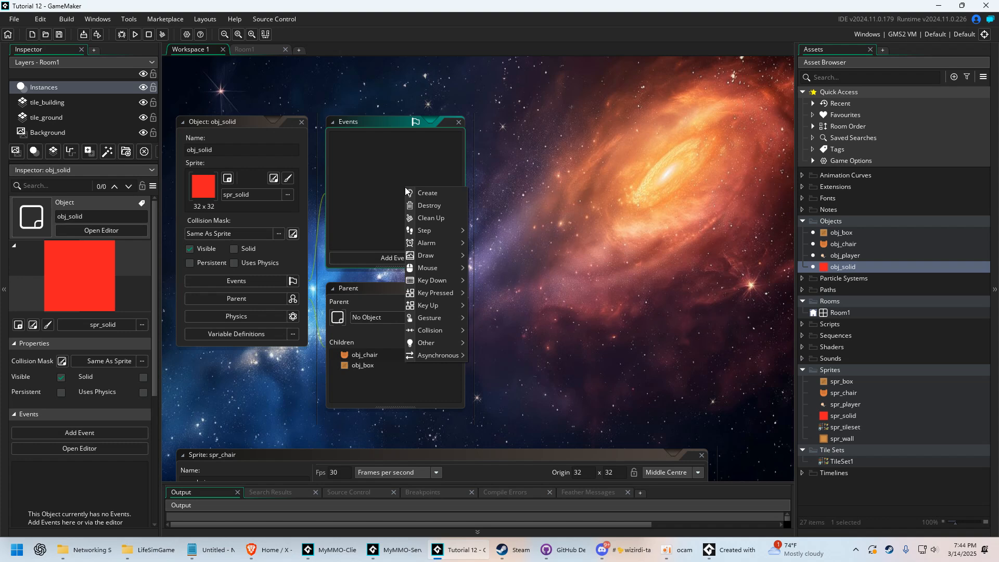
{"action": "mouse_move", "coordinate": [433, 267]}
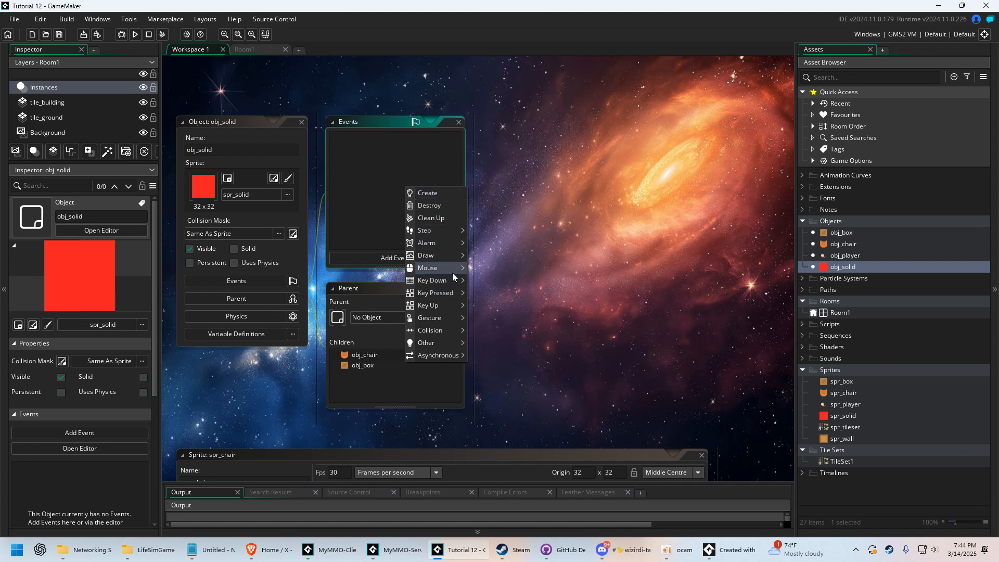
{"action": "left_click", "coordinate": [427, 268]}
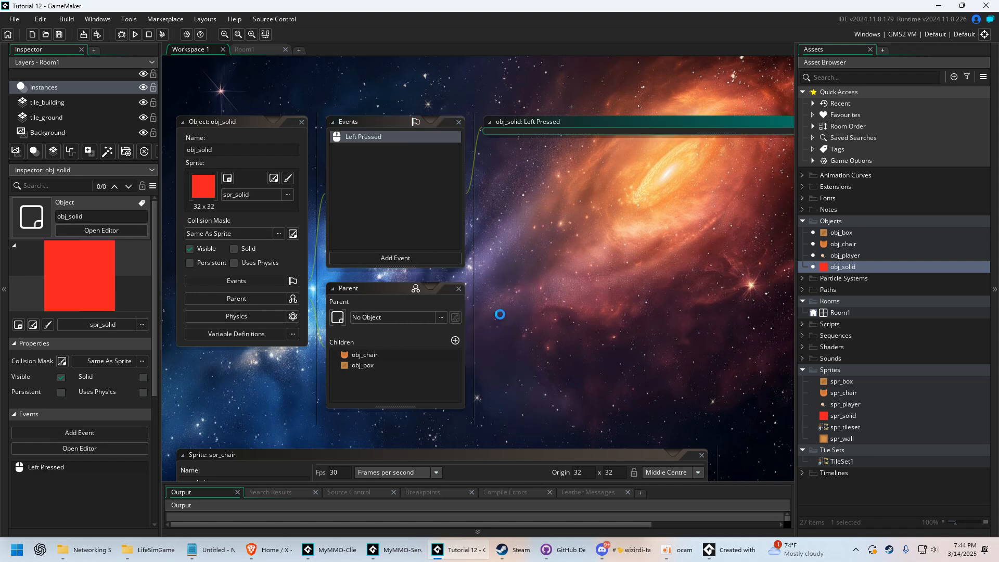
{"action": "double_click", "coordinate": [363, 136]}
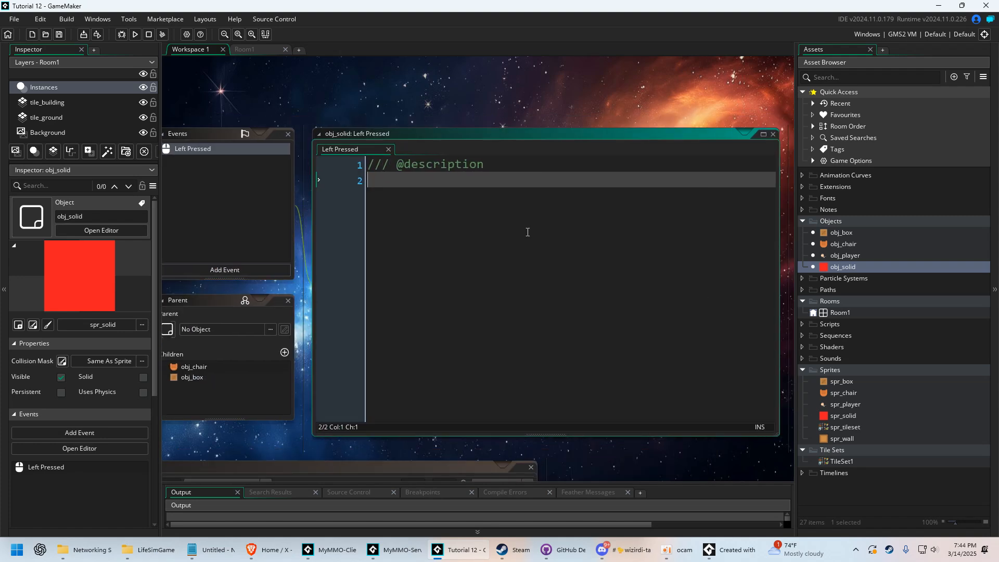
{"action": "type", "text": "show_message();"}
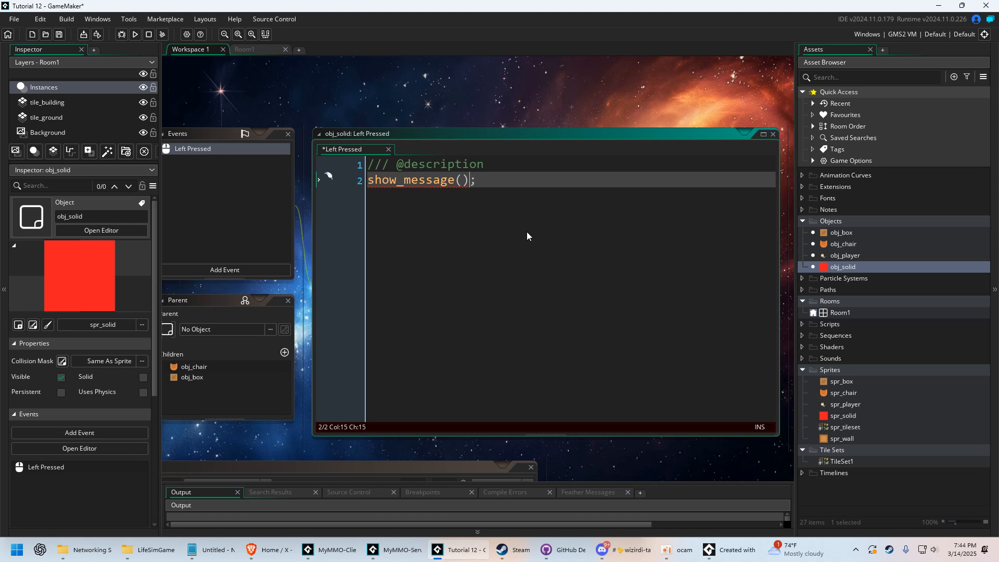
{"action": "type", "text": "\"You clicked m"}
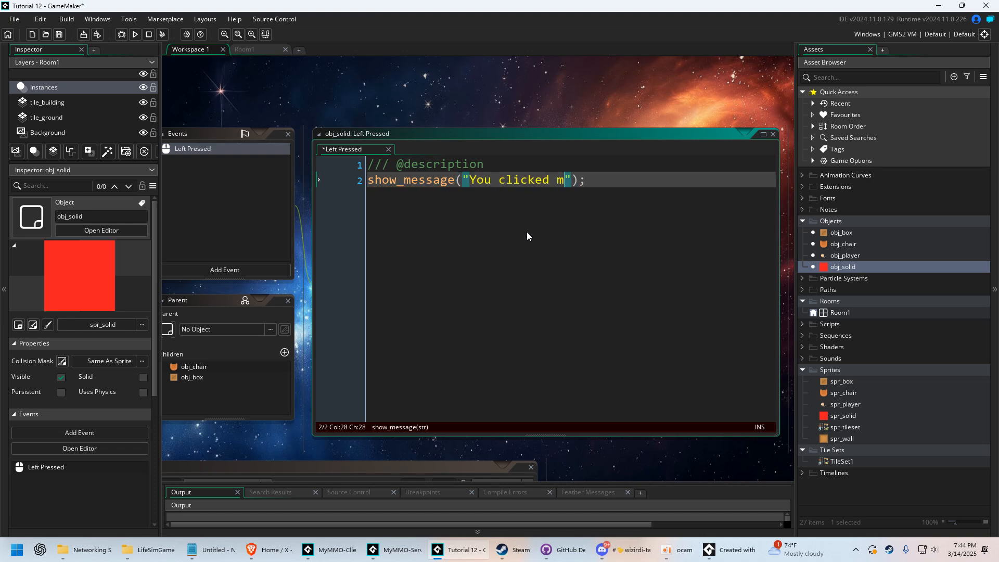
{"action": "type", "text": "e!"}
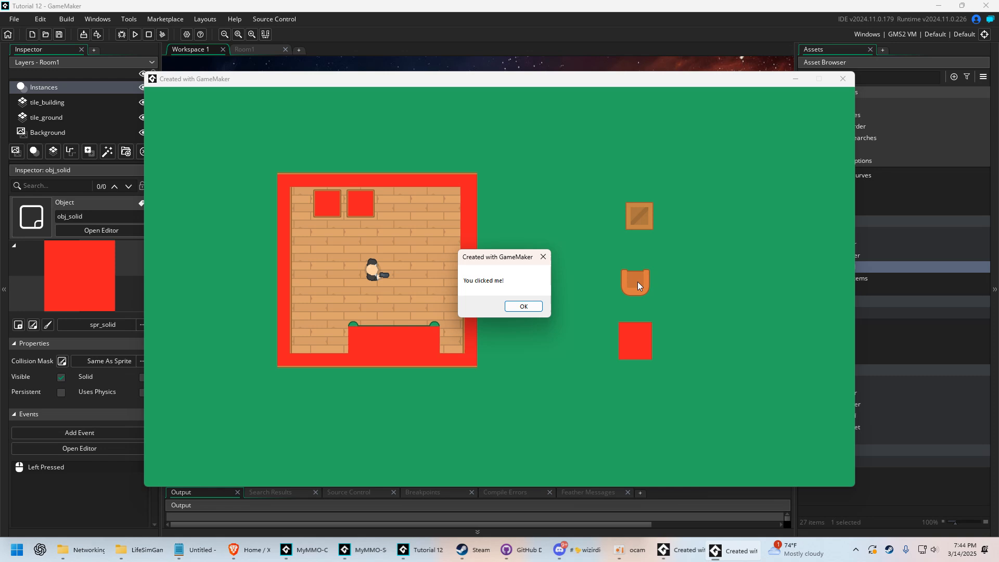
{"action": "mouse_move", "coordinate": [524, 310]}
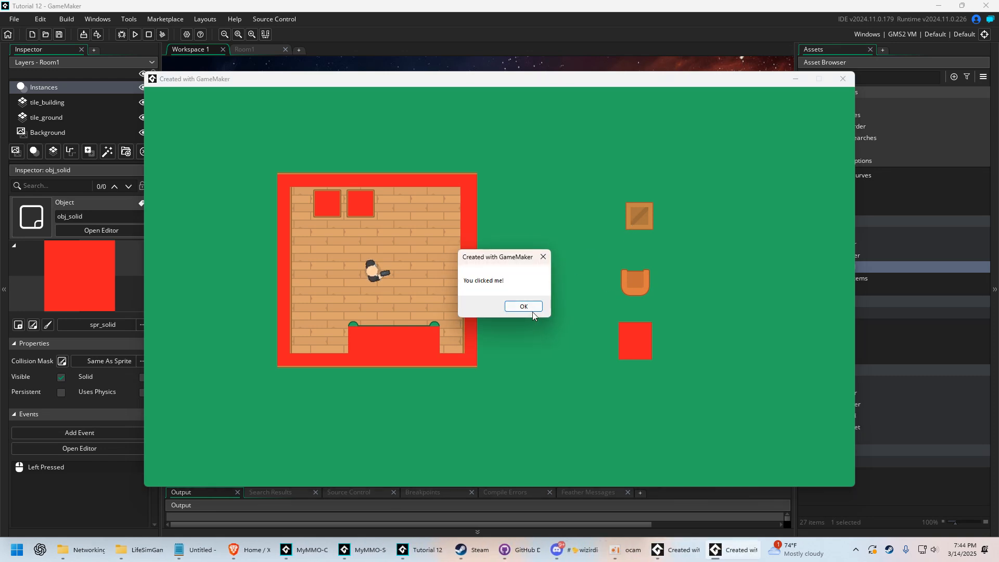
{"action": "left_click", "coordinate": [522, 306]}
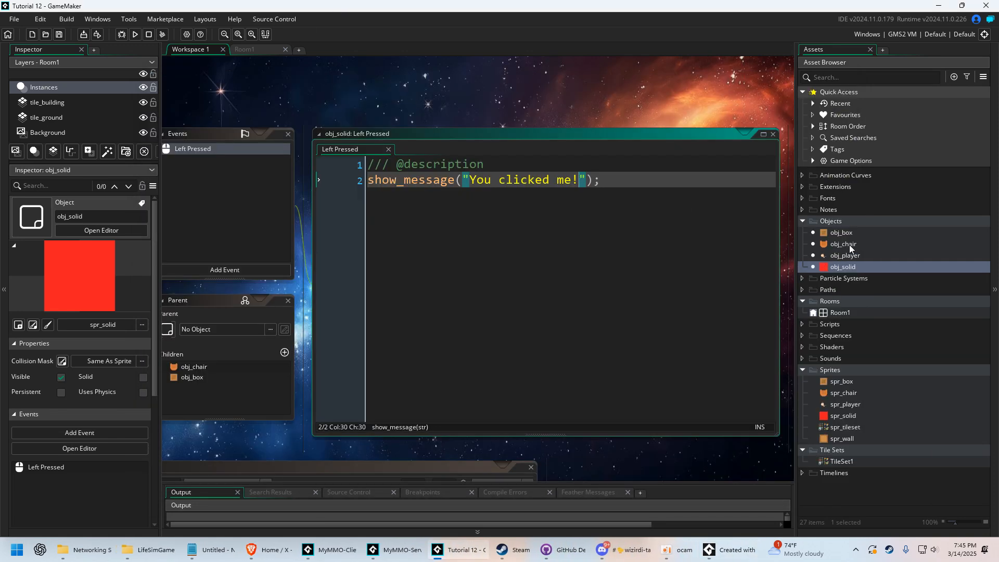
- View obj_chair's inherited Left Pressed event from obj_solid
{"action": "double_click", "coordinate": [842, 243]}
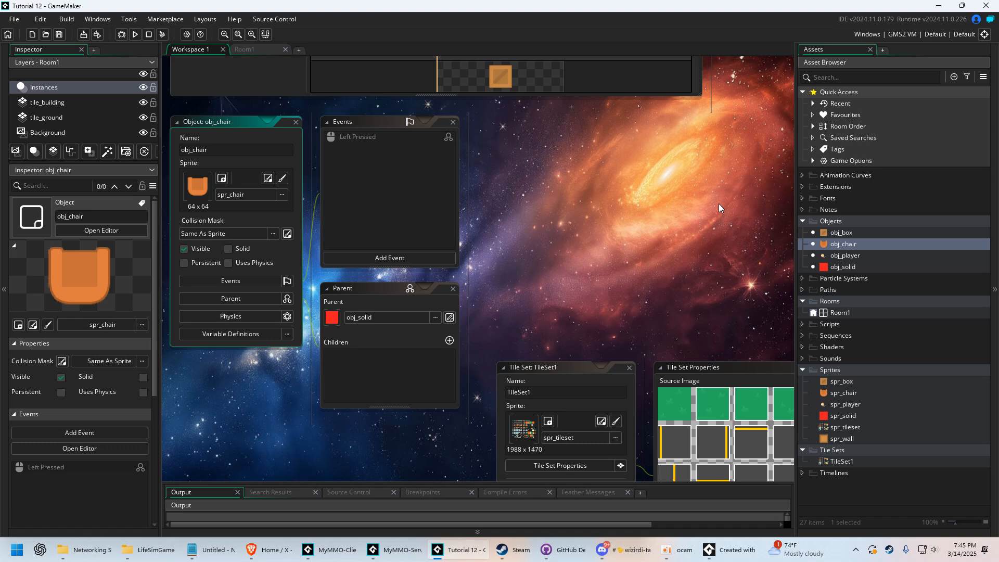
{"action": "mouse_move", "coordinate": [356, 154]}
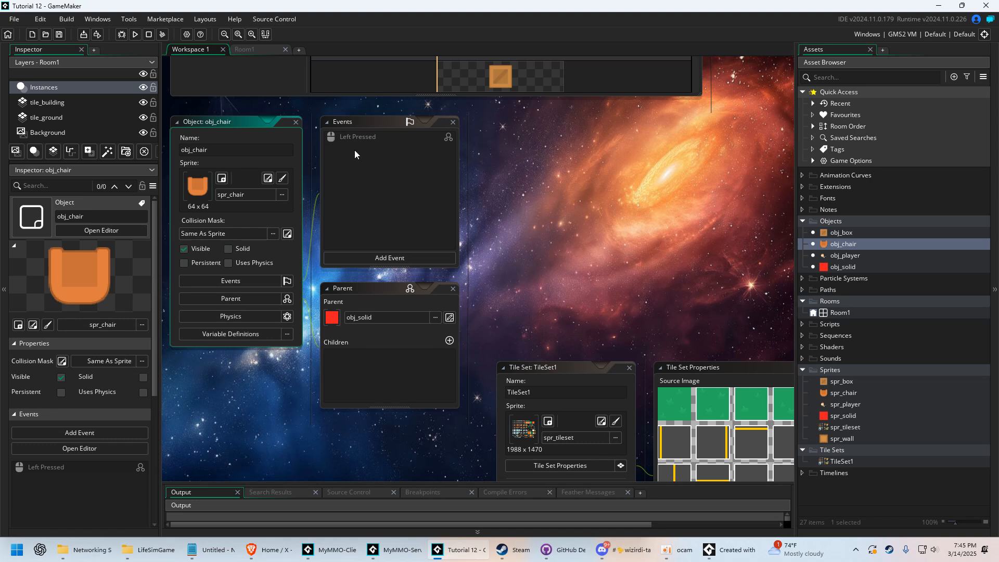
{"action": "mouse_move", "coordinate": [359, 144]}
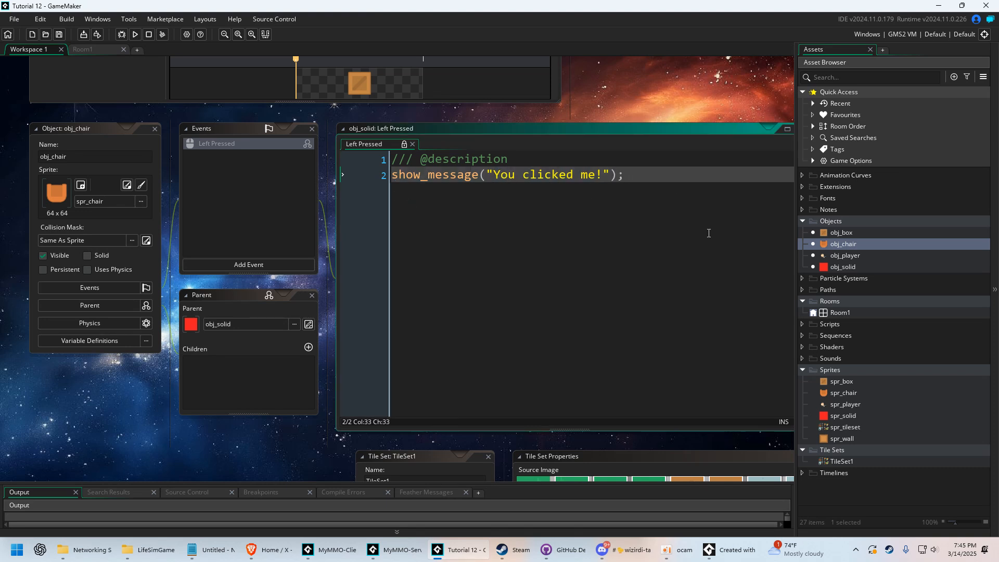
{"action": "mouse_move", "coordinate": [396, 142]}
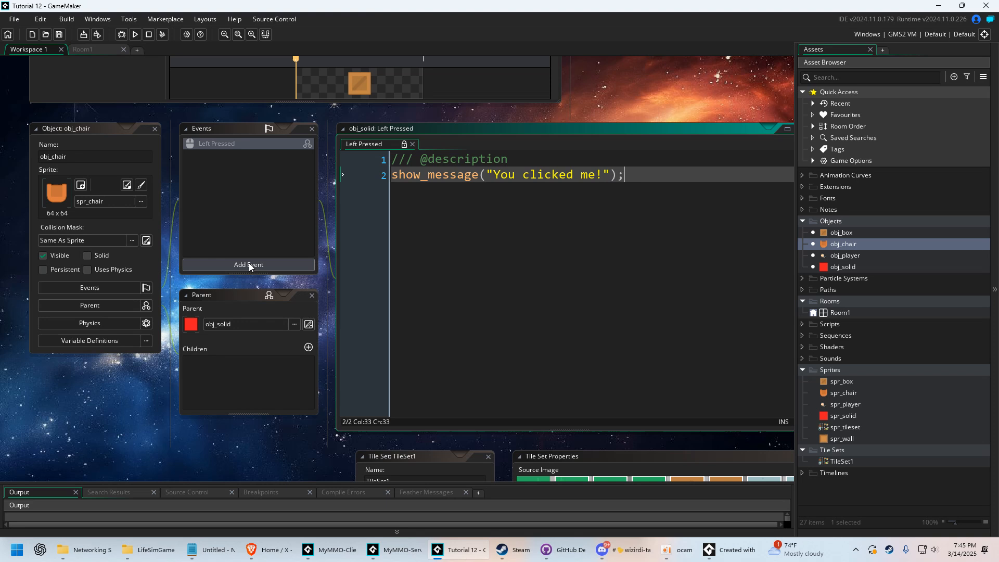
- Give obj_chair its own empty Left Pressed event, overriding the parent's
{"action": "left_click", "coordinate": [248, 264]}
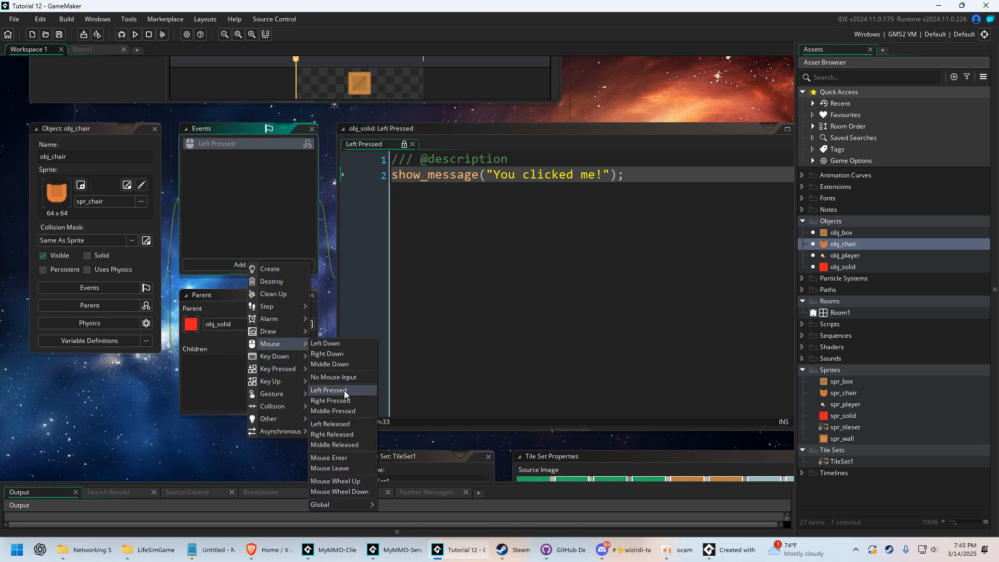
{"action": "left_click", "coordinate": [328, 390]}
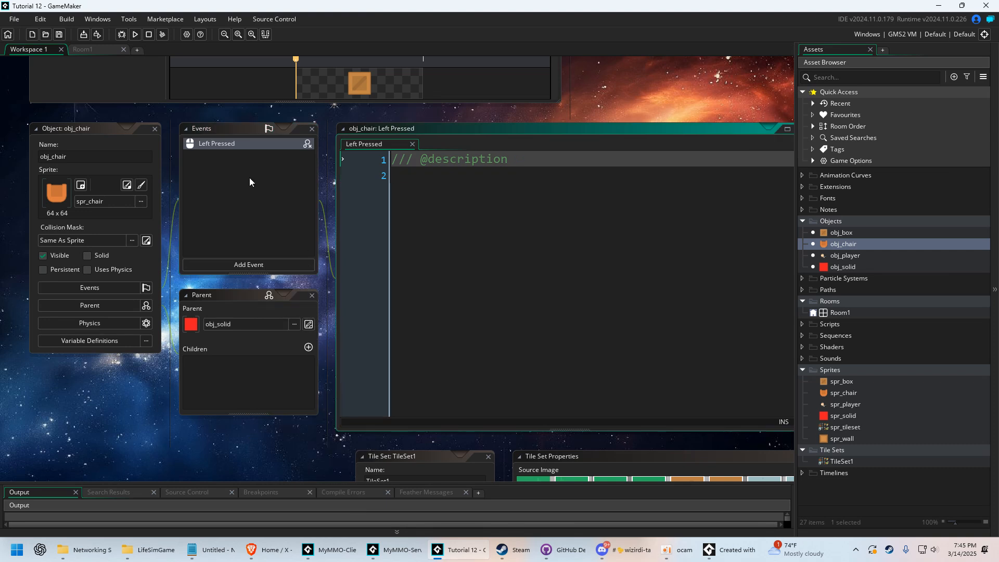
{"action": "mouse_move", "coordinate": [299, 205]}
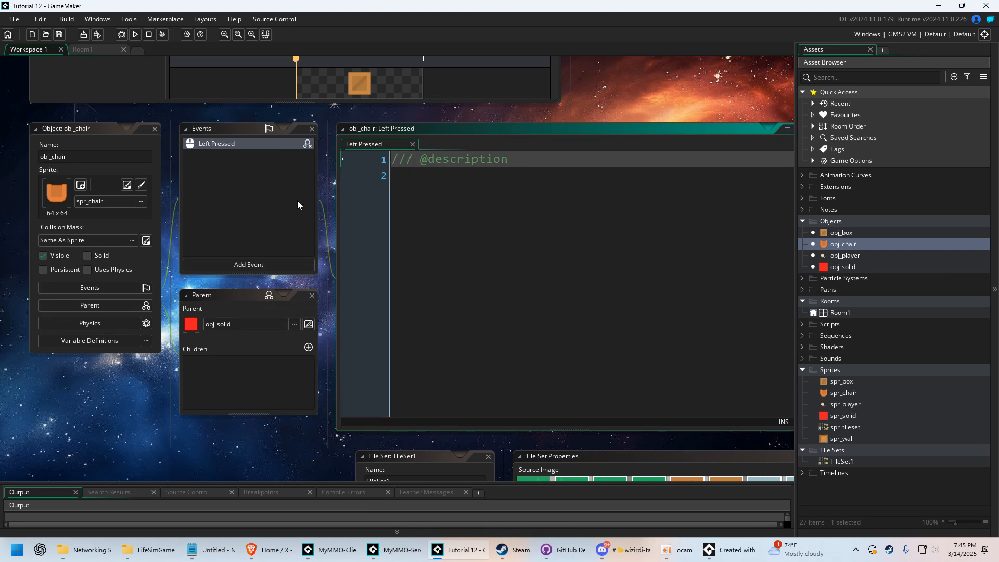
{"action": "left_click", "coordinate": [516, 264]}
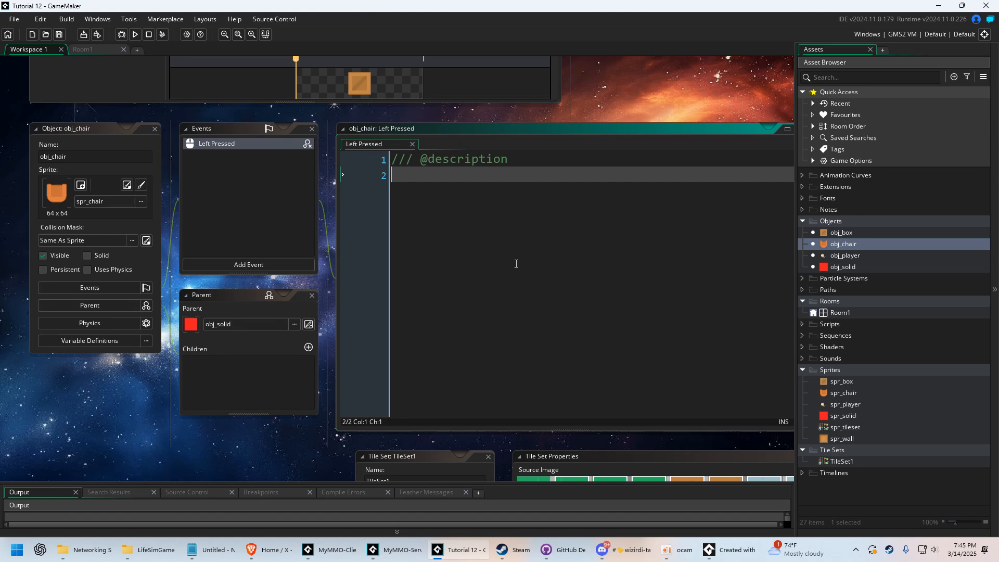
- Test-run to confirm the chair no longer shows a message, then stop the game
{"action": "left_click", "coordinate": [134, 34]}
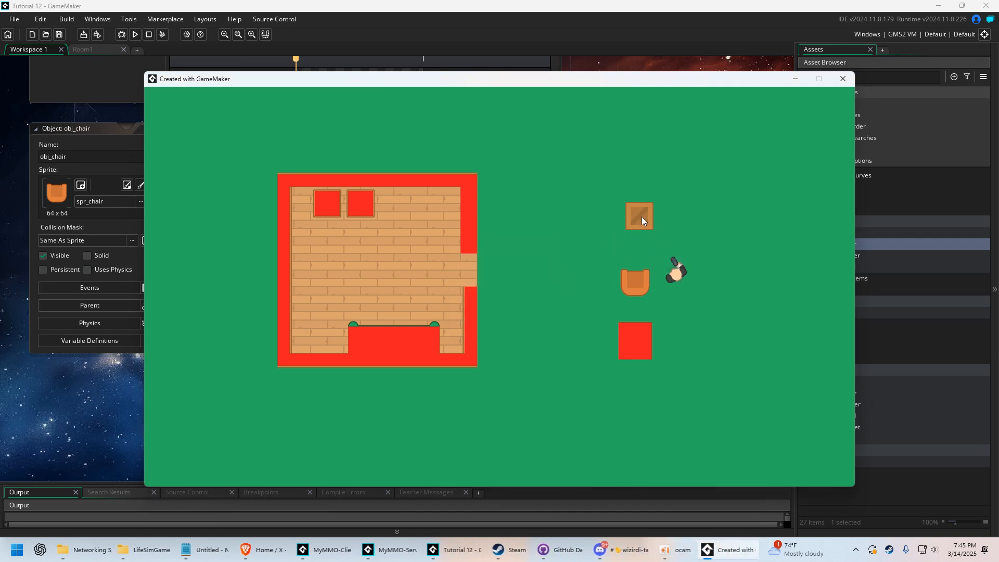
{"action": "left_click", "coordinate": [842, 78]}
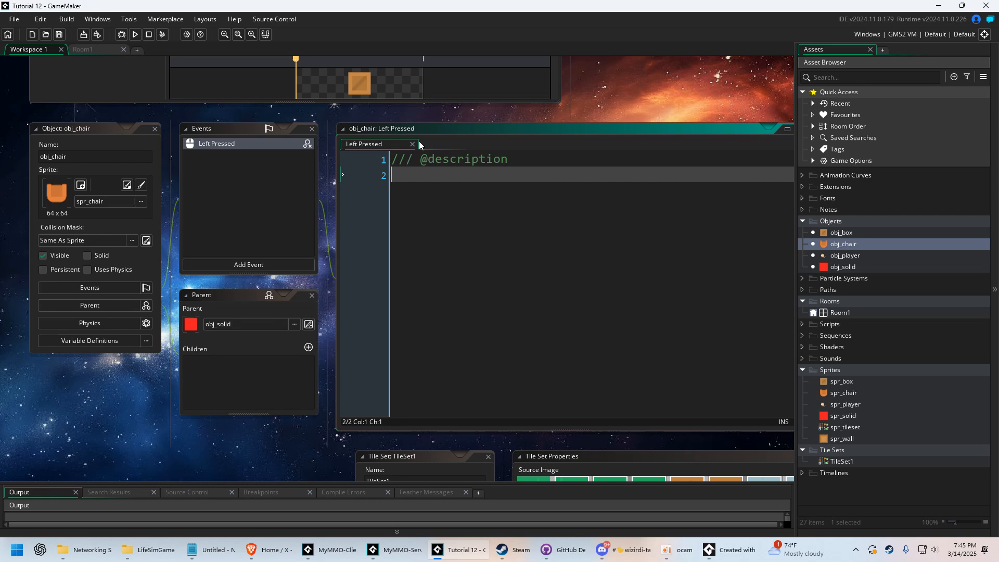
{"action": "left_click", "coordinate": [842, 233]}
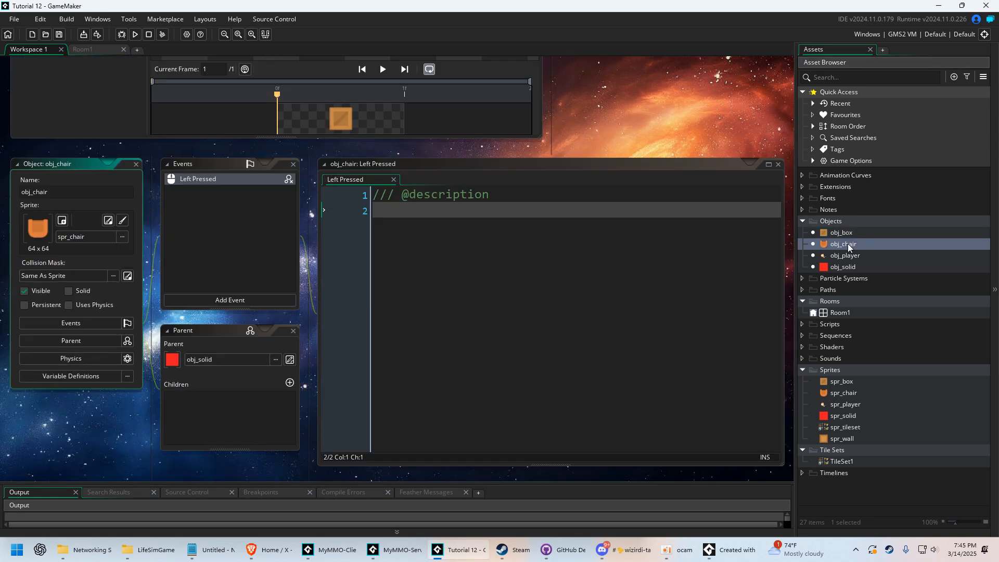
- Write event_inherited(); then show_message("Heres another message!"); in the chair's Left Pressed code
{"action": "type", "text": "asgd auhsd ai"}
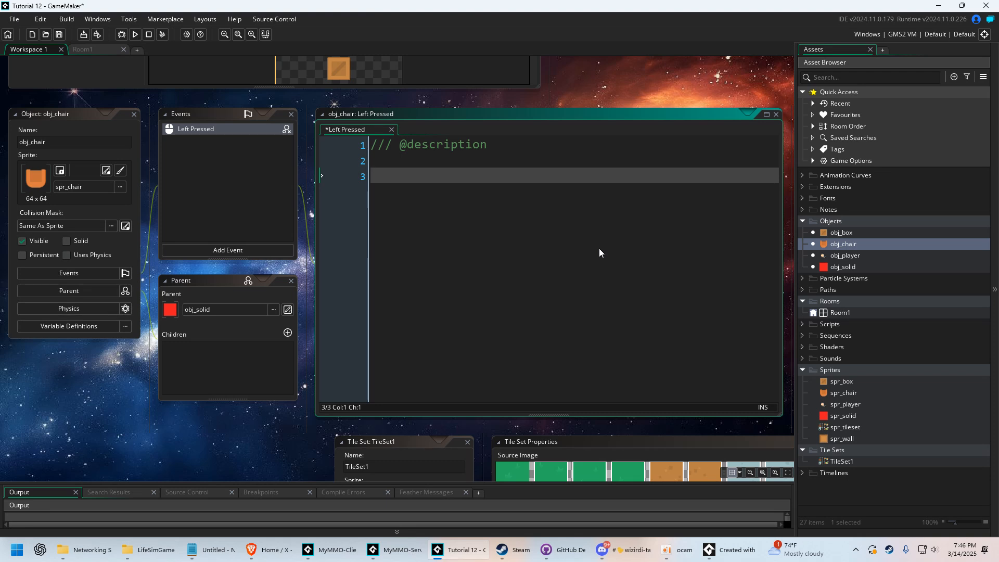
{"action": "key", "text": "backspace"}
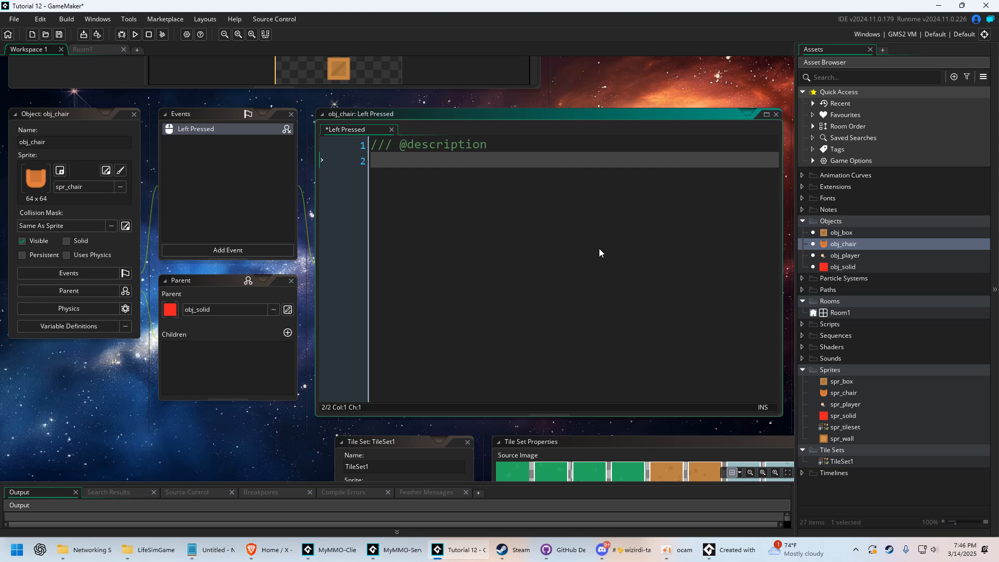
{"action": "type", "text": "event_inherited();"}
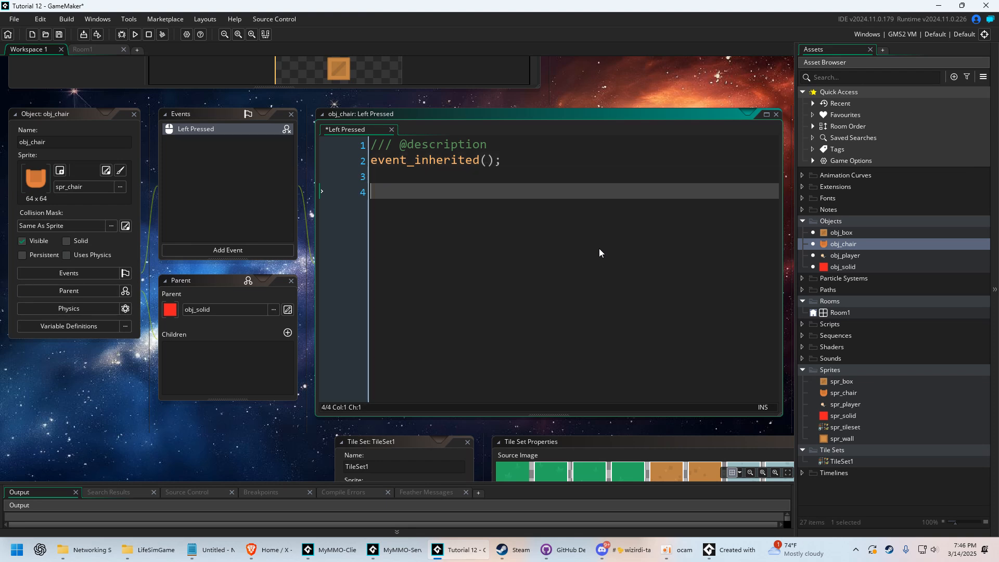
{"action": "type", "text": "show_message(\"Heres another message!\");"}
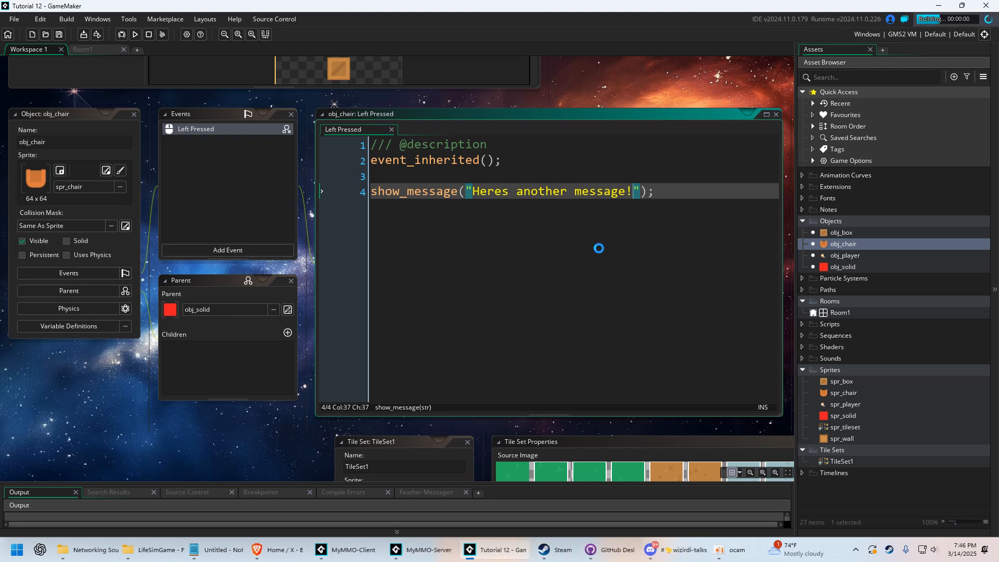
- Test-run and click the chair to see "You clicked me!" followed by "Heres another message!"
{"action": "left_click", "coordinate": [135, 34]}
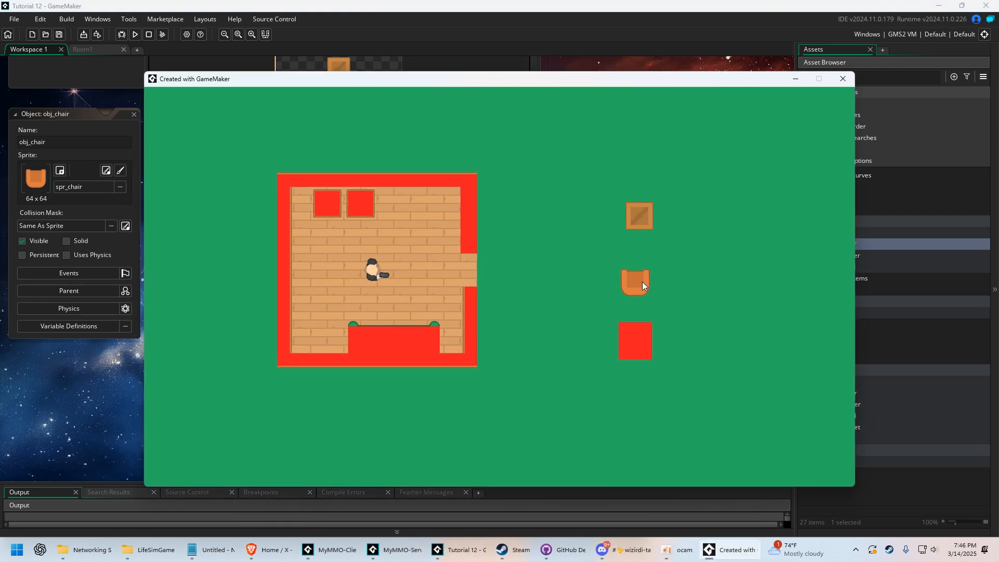
{"action": "left_click", "coordinate": [635, 282]}
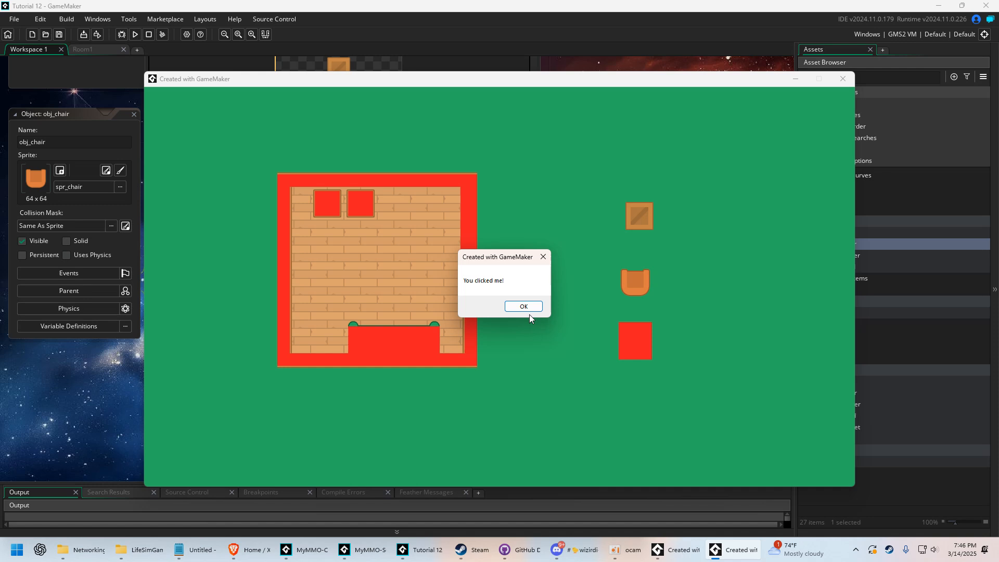
{"action": "mouse_move", "coordinate": [635, 288]}
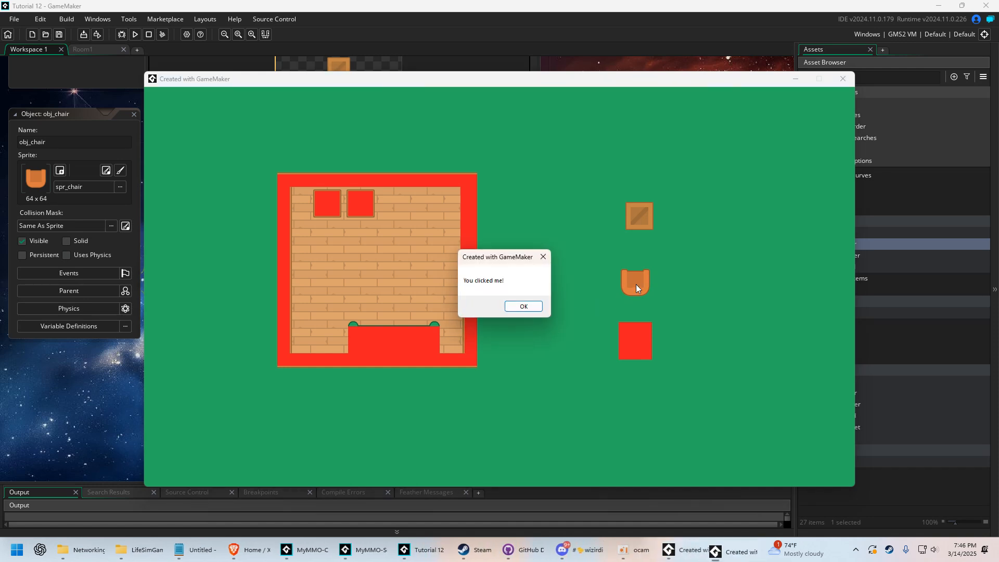
{"action": "left_click", "coordinate": [522, 306]}
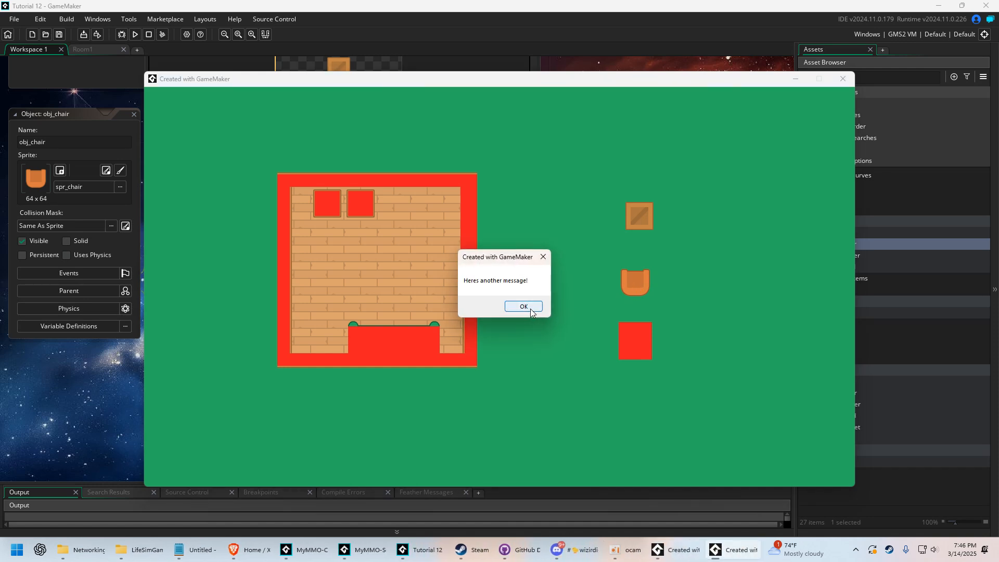
{"action": "left_click", "coordinate": [522, 306]}
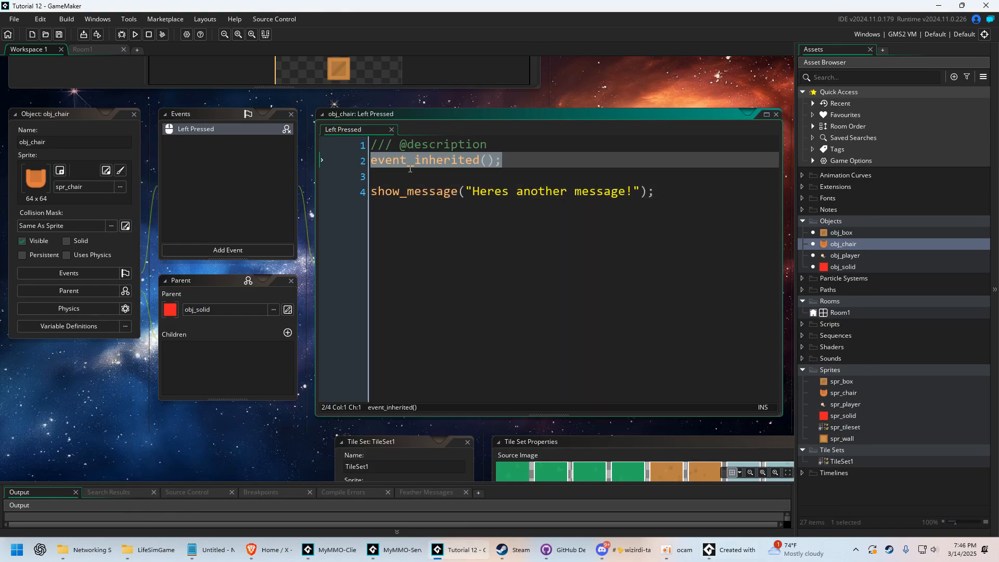
{"action": "left_click", "coordinate": [469, 207]}
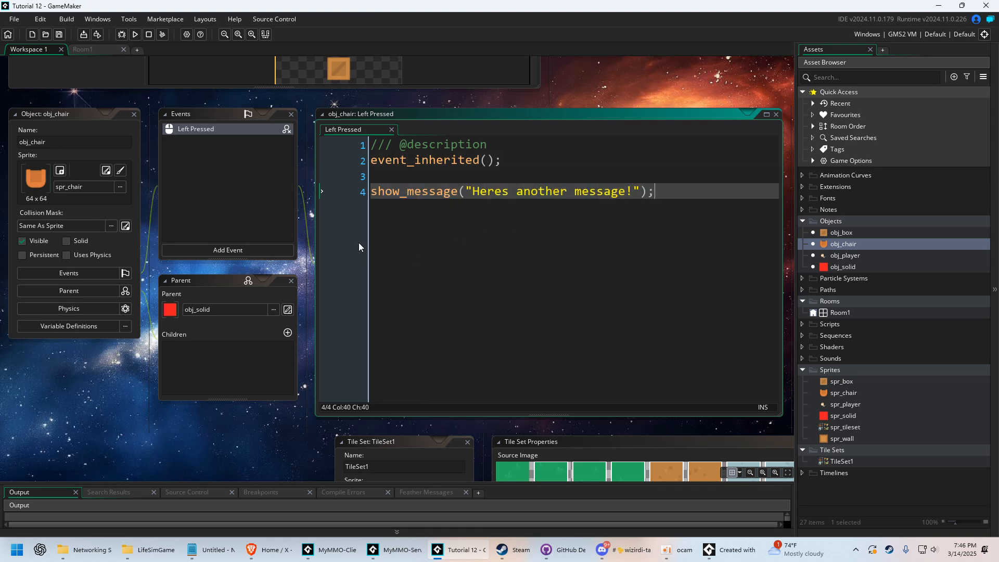
{"action": "left_click", "coordinate": [842, 267]}
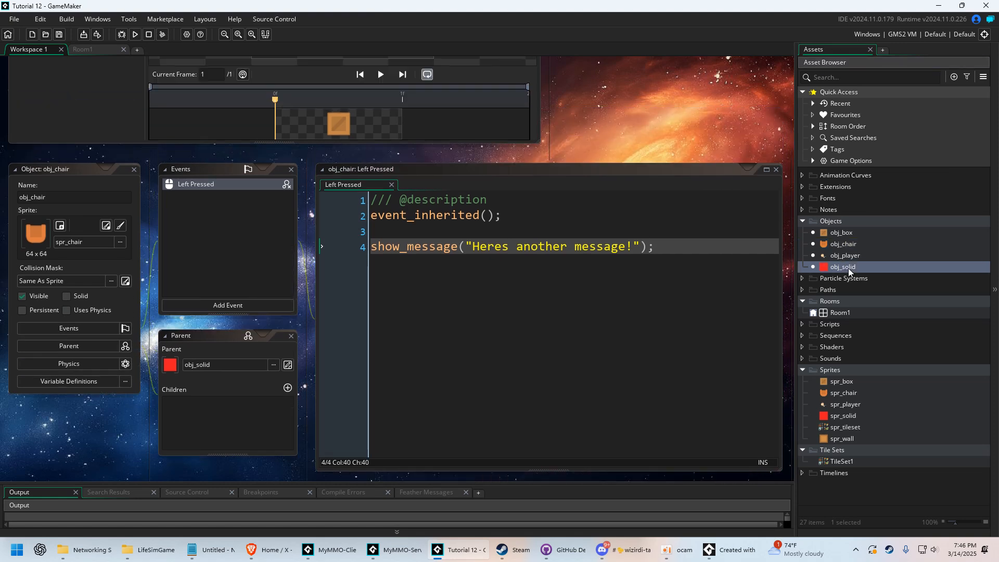
- Reopen obj_solid's editor and select obj_box in its Children list
{"action": "double_click", "coordinate": [843, 267]}
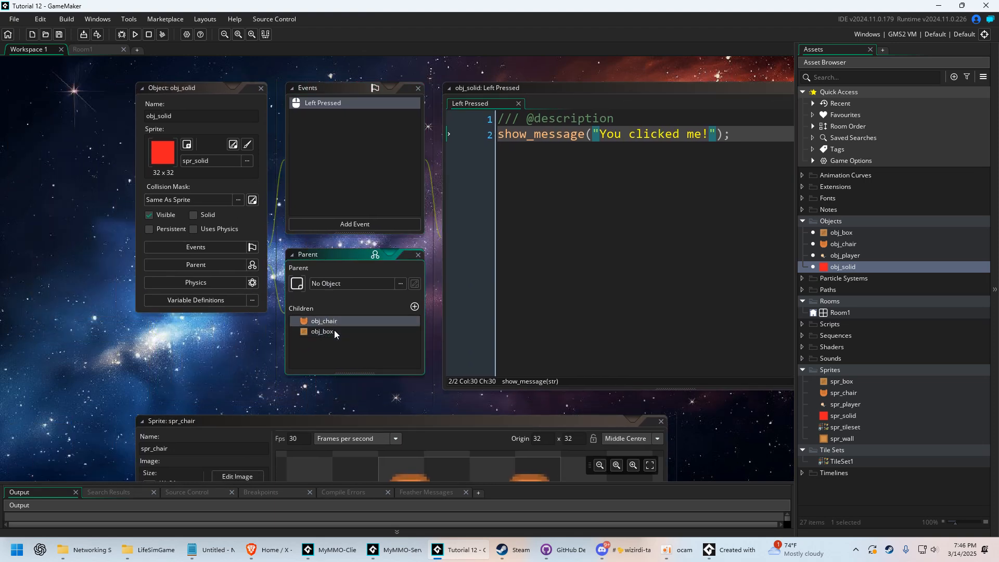
{"action": "left_click", "coordinate": [322, 331]}
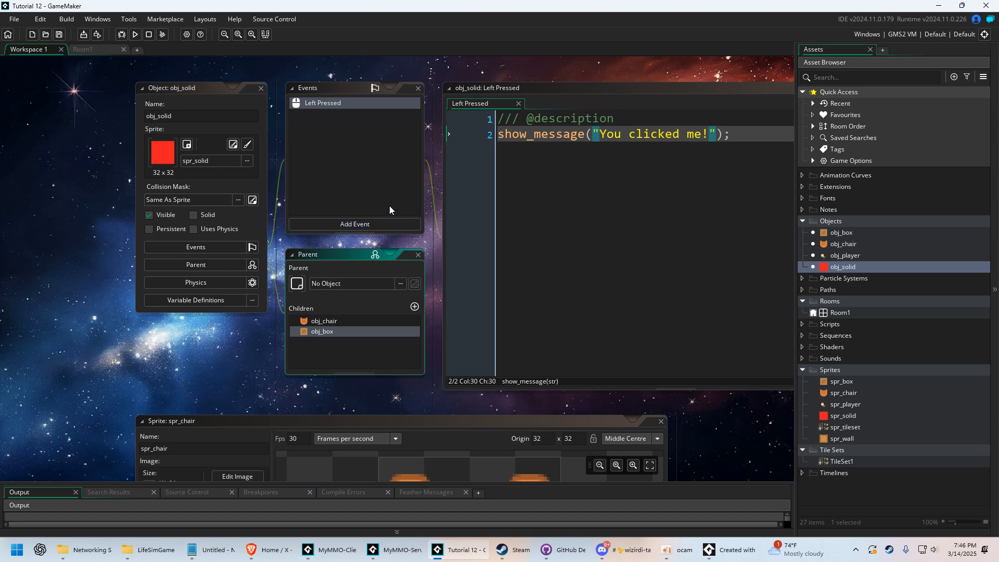
{"action": "mouse_move", "coordinate": [390, 178]}
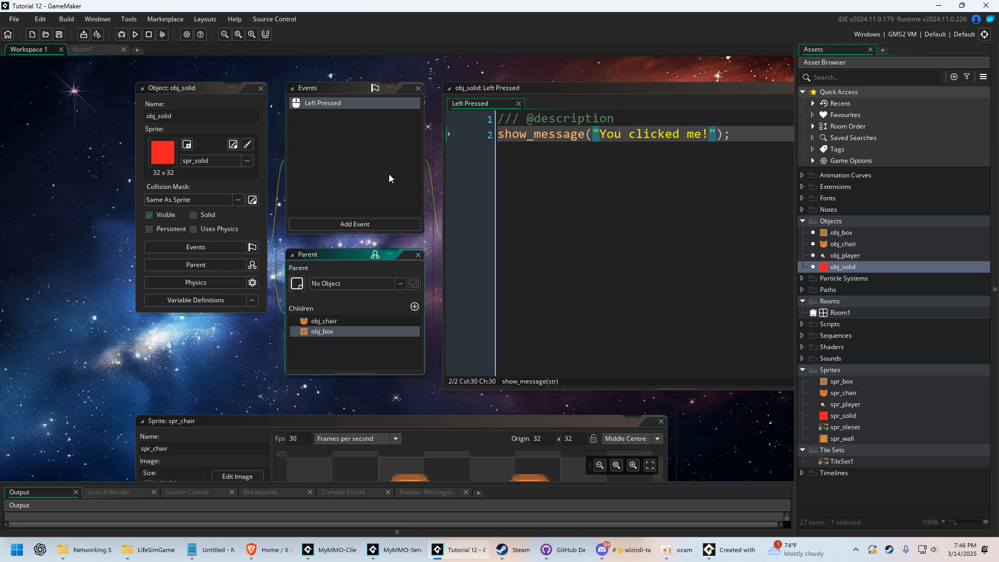
{"action": "mouse_move", "coordinate": [379, 167]}
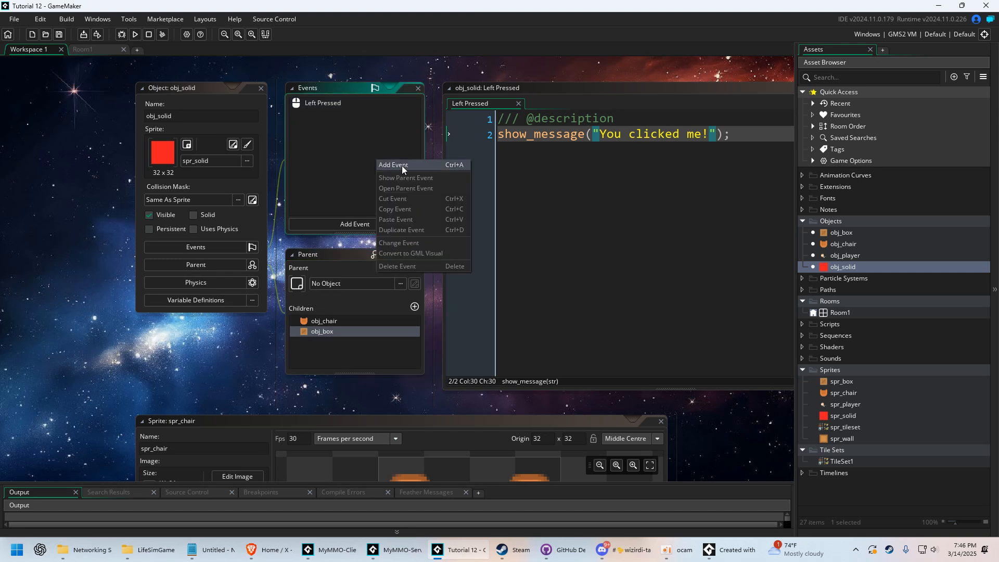
- Add a Create event to obj_solid with code myVariable = "Hello World!";
{"action": "left_click", "coordinate": [392, 165]}
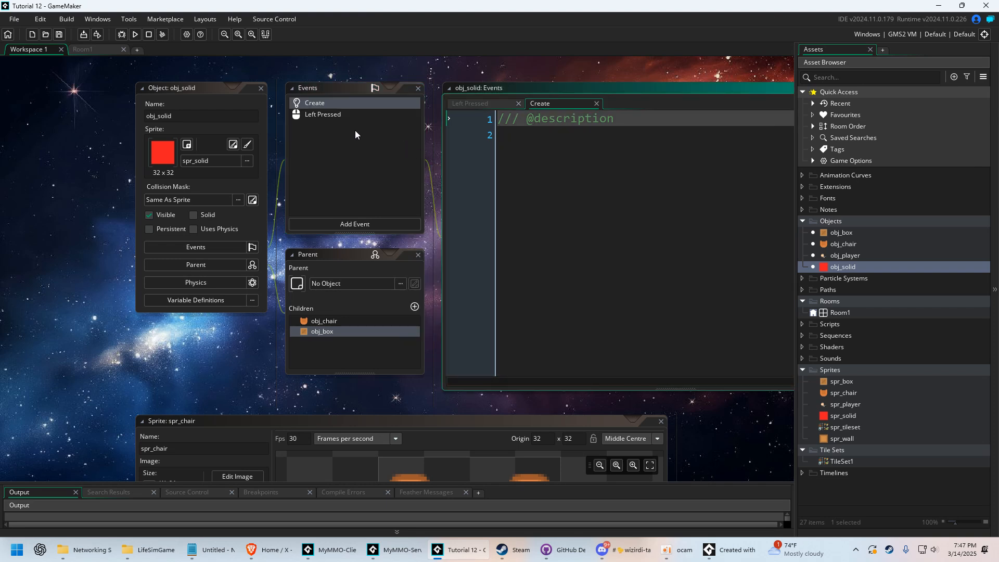
{"action": "left_click", "coordinate": [644, 134]}
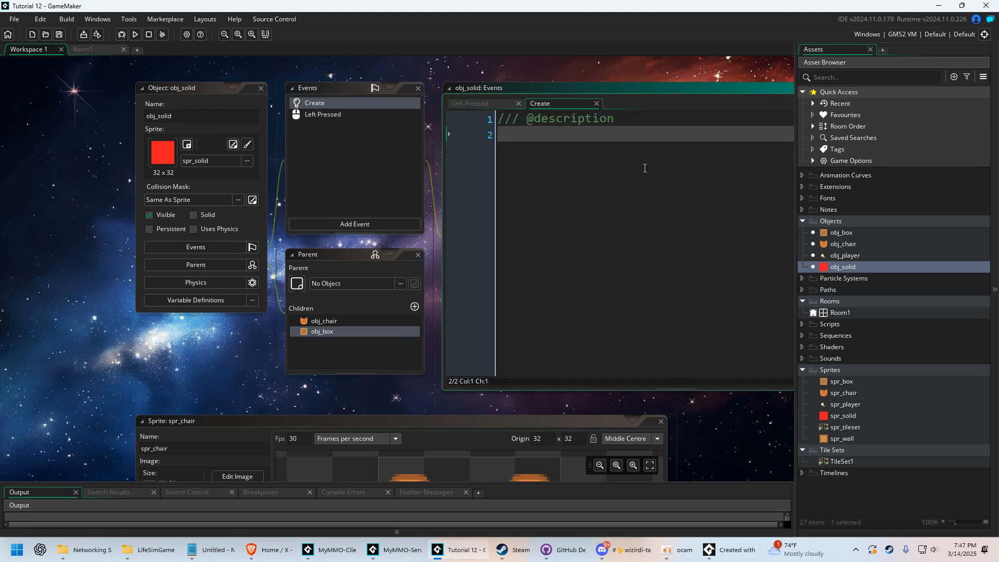
{"action": "type", "text": "myVariable = \""}
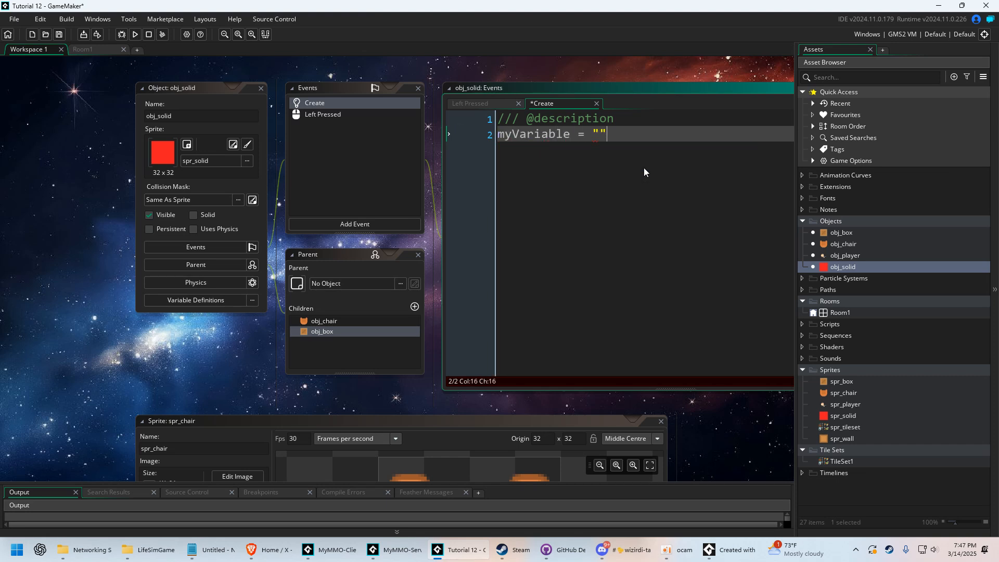
{"action": "type", "text": ";"}
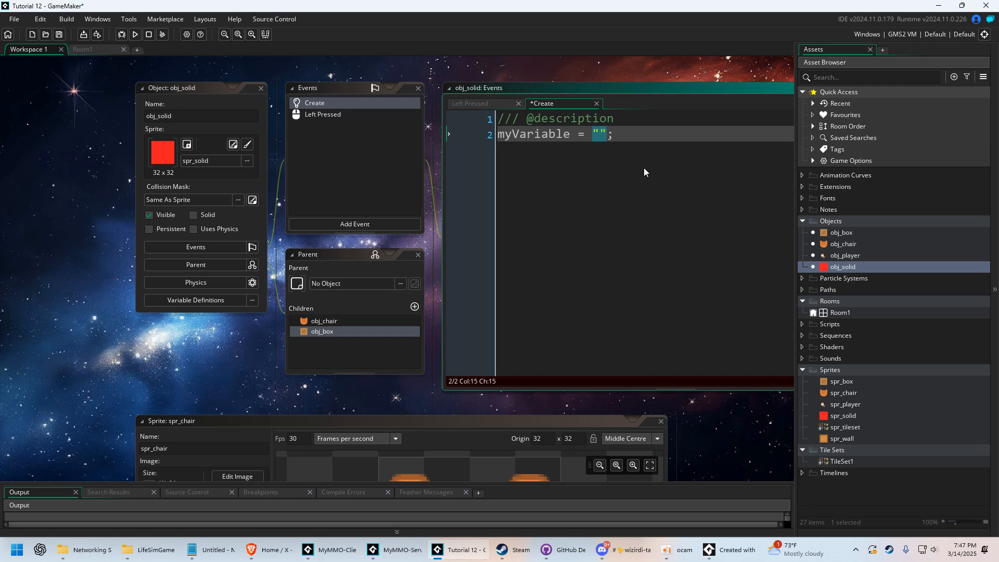
{"action": "type", "text": "Hello World!"}
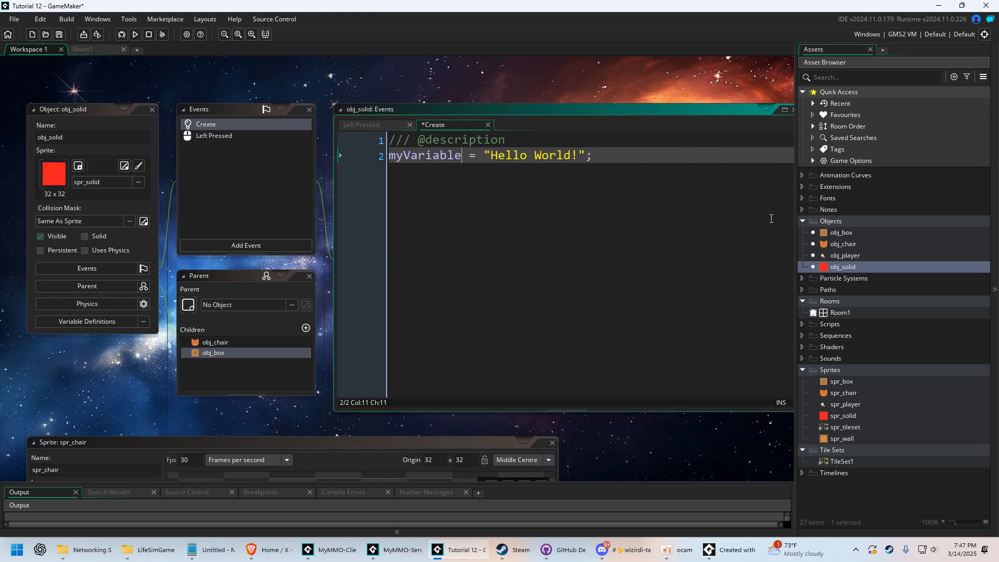
{"action": "left_click", "coordinate": [841, 232]}
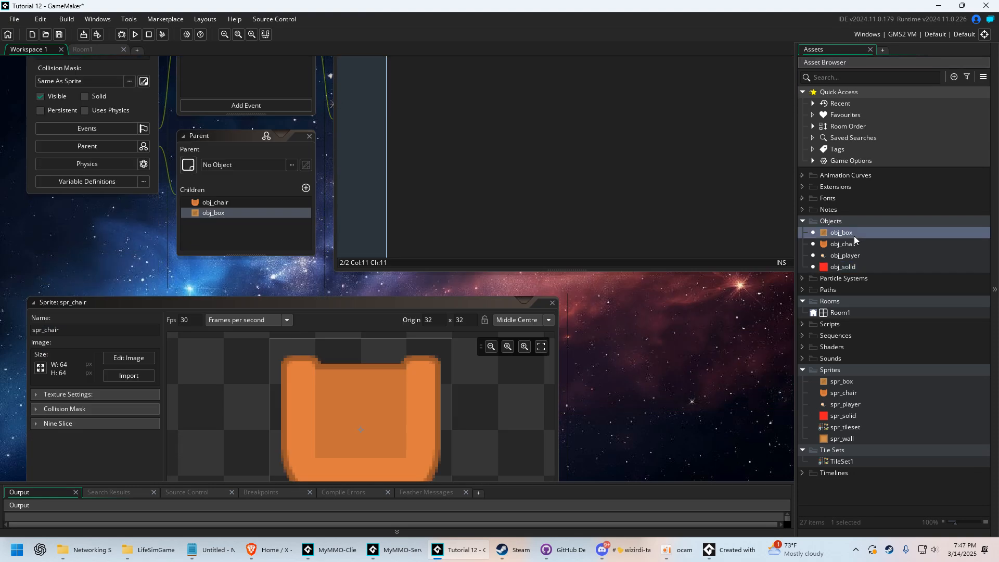
- Give obj_box a Right Pressed mouse event with code show_message(myVariable);
{"action": "double_click", "coordinate": [841, 232]}
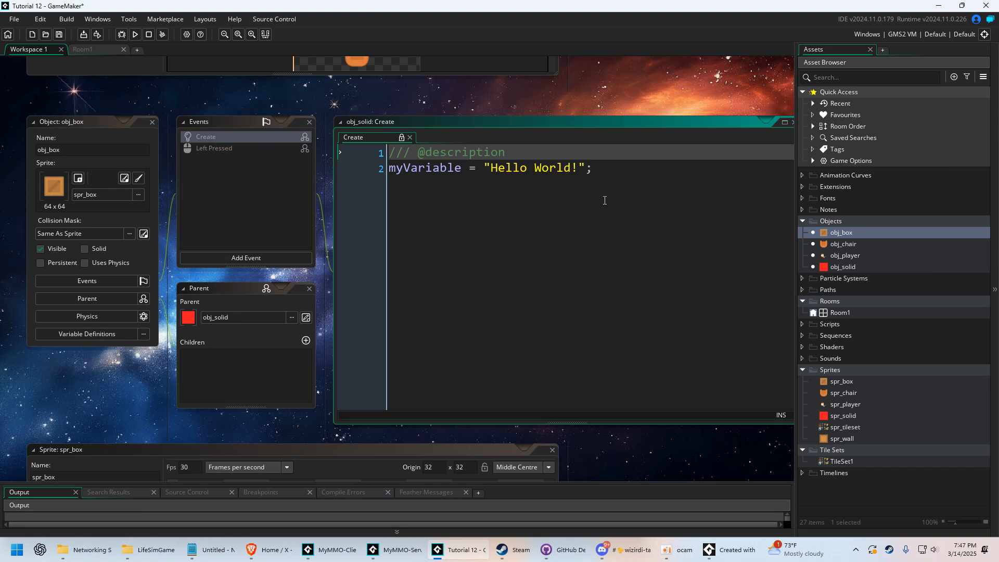
{"action": "left_click", "coordinate": [246, 257]}
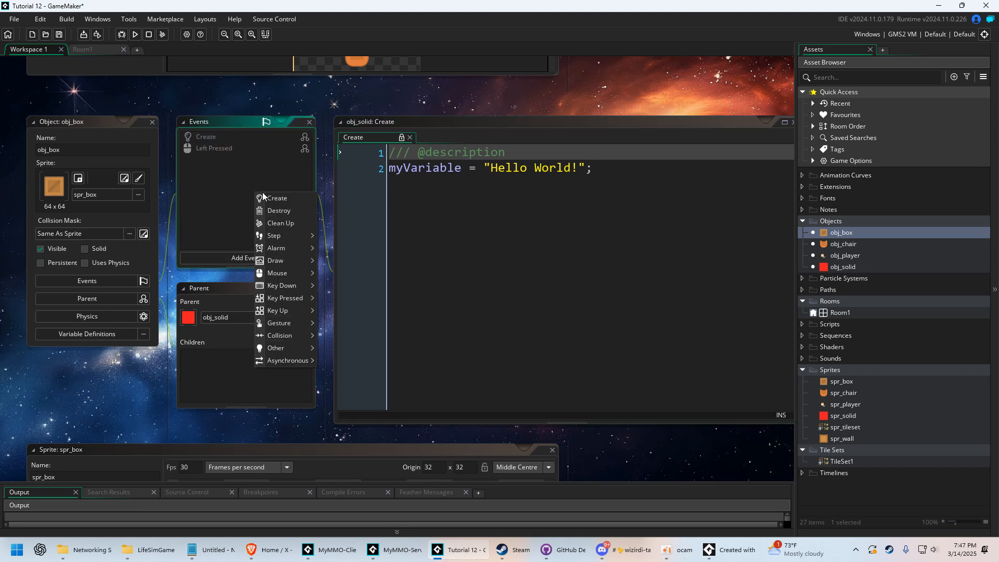
{"action": "mouse_move", "coordinate": [283, 286]}
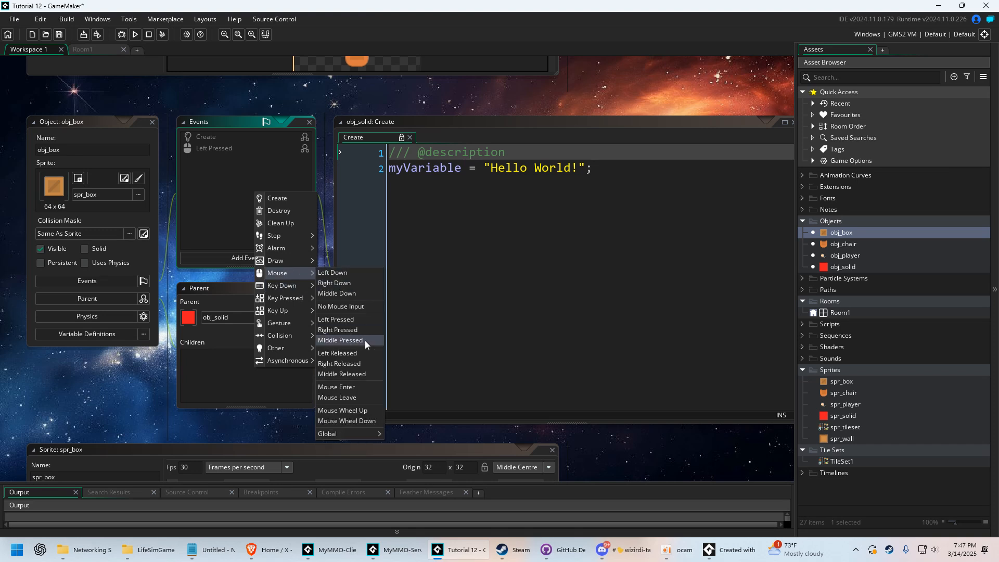
{"action": "left_click", "coordinate": [338, 330]}
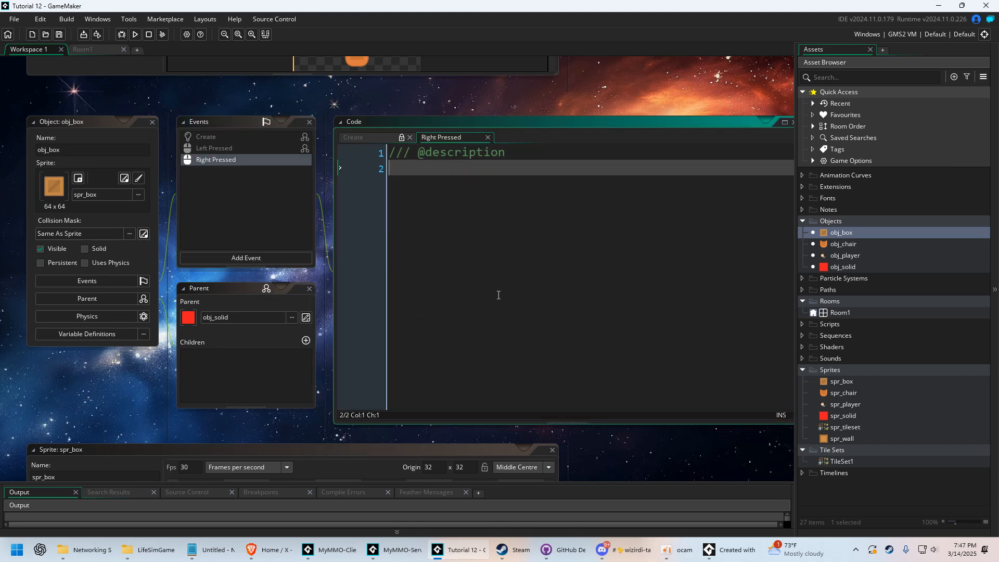
{"action": "type", "text": "show_message(myVariable"}
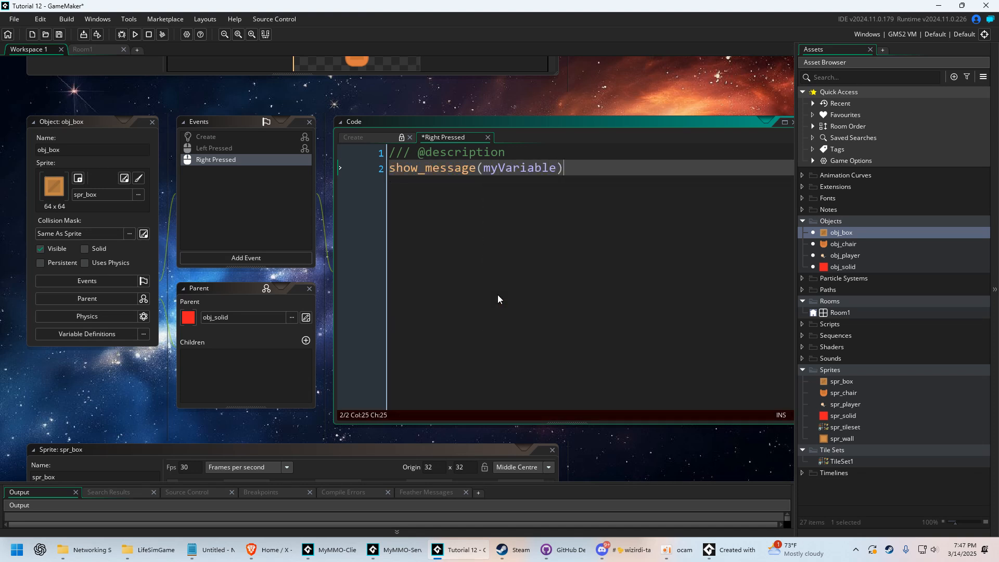
{"action": "type", "text": ";"}
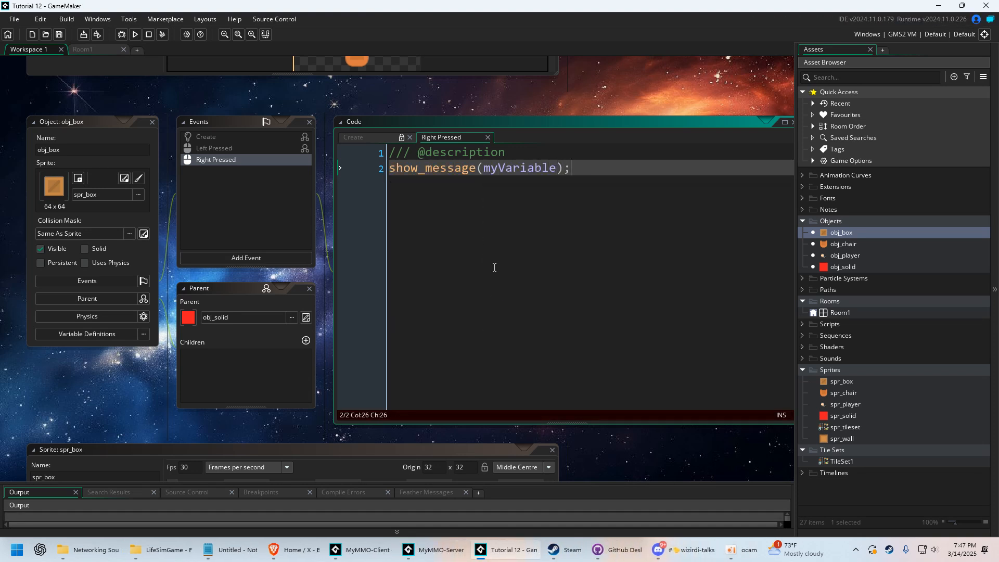
{"action": "left_click", "coordinate": [135, 34]}
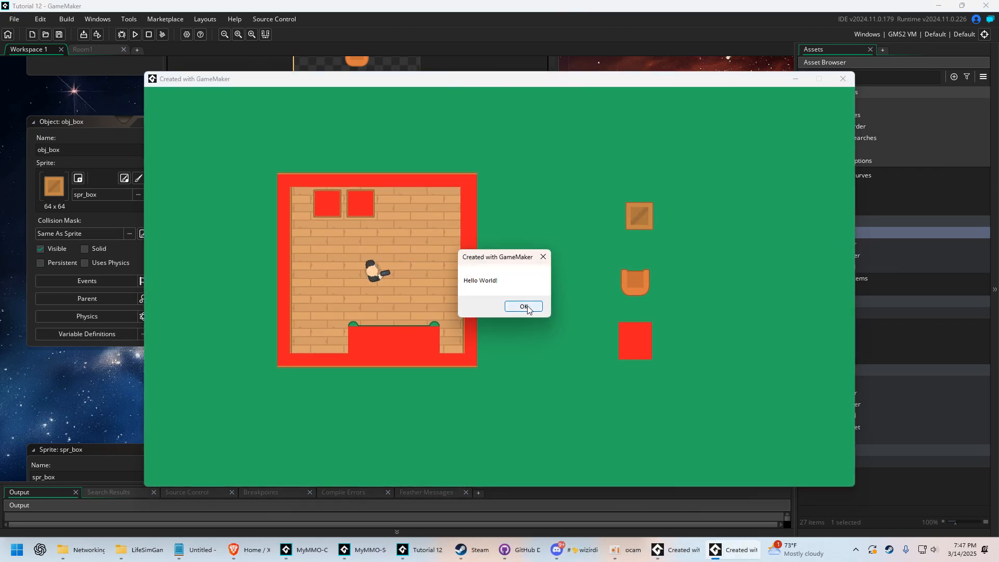
{"action": "left_click", "coordinate": [524, 307]}
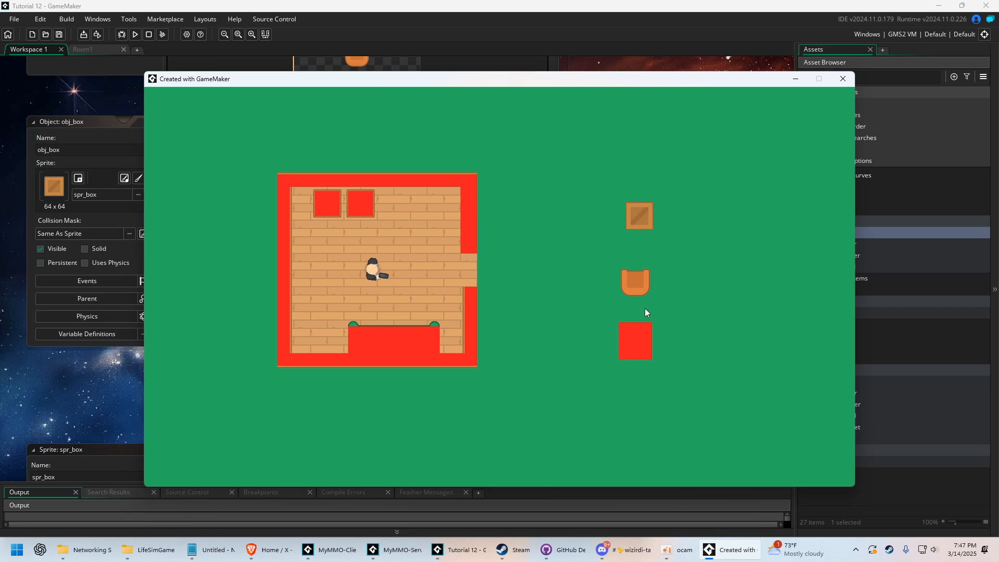
{"action": "mouse_move", "coordinate": [639, 285]}
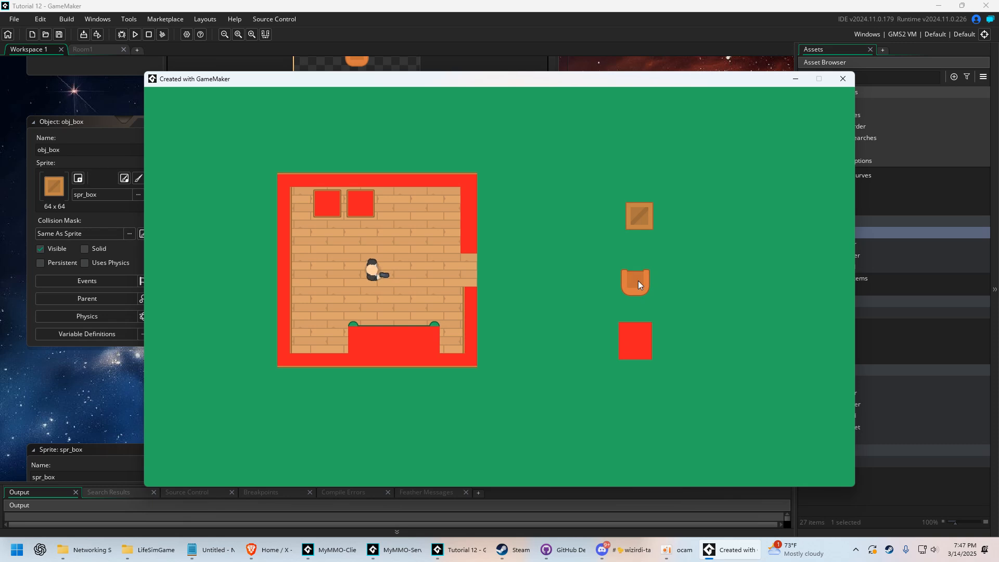
{"action": "left_click", "coordinate": [842, 78]}
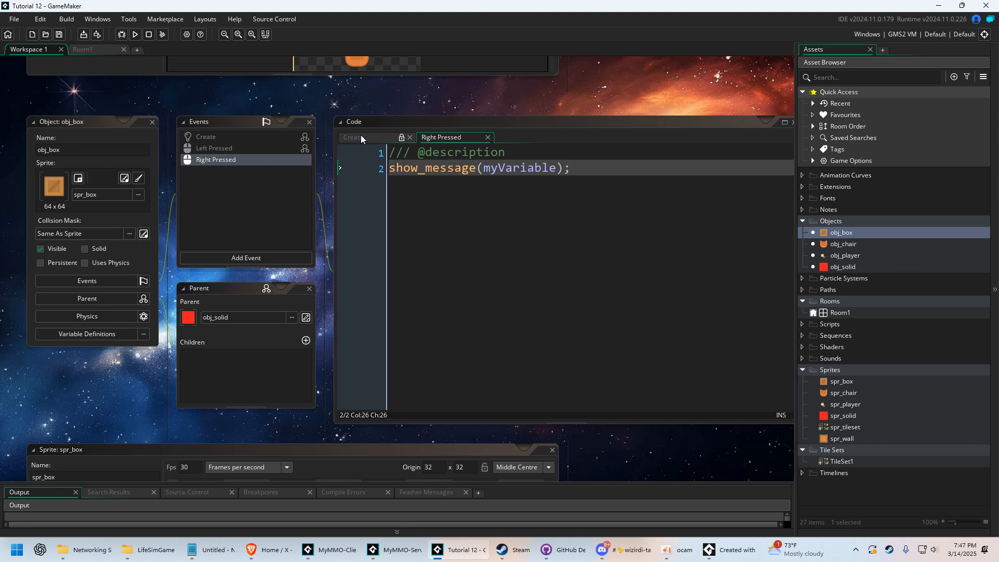
- View obj_box's inherited Create code, then return to obj_solid's editor
{"action": "left_click", "coordinate": [354, 137]}
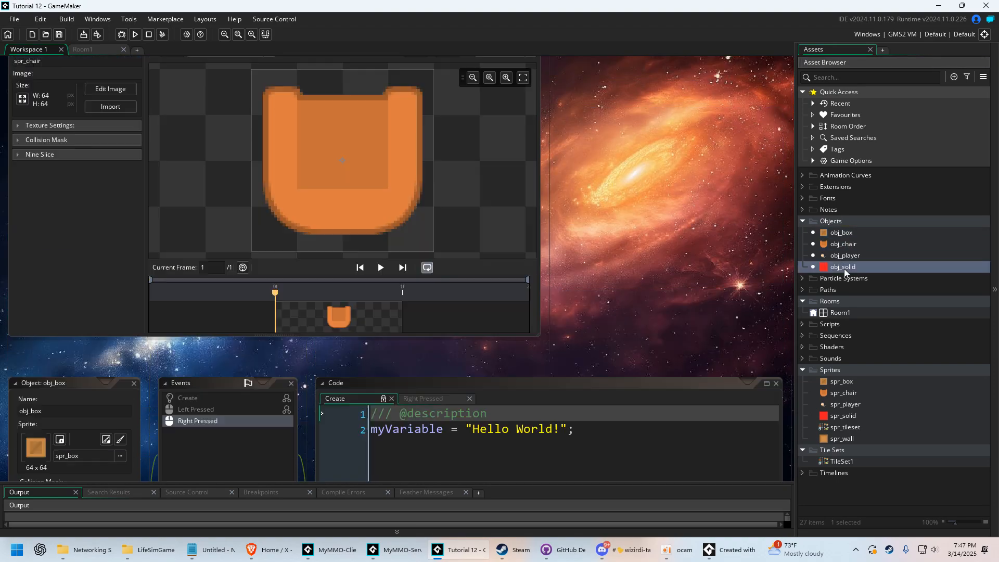
{"action": "double_click", "coordinate": [842, 267]}
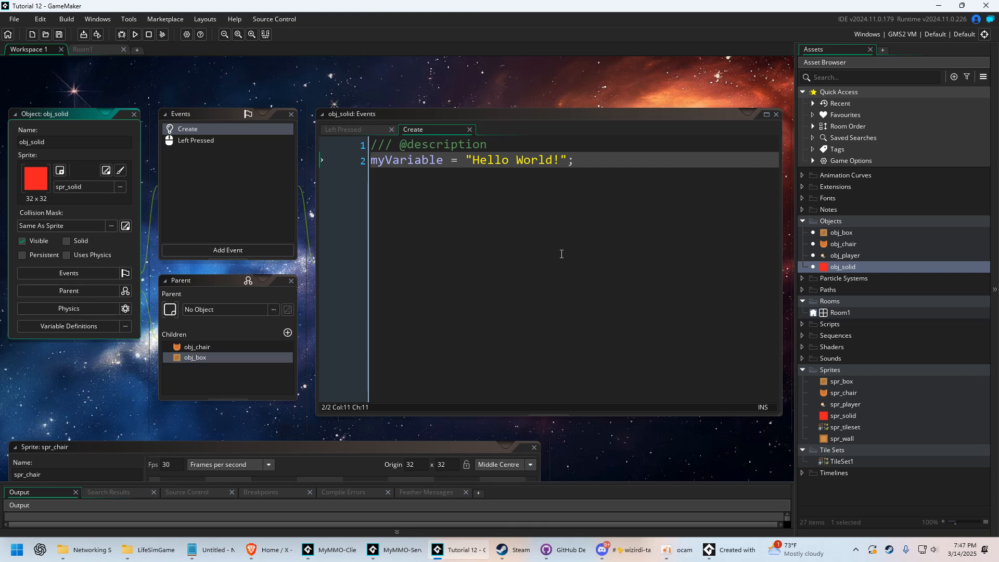
{"action": "mouse_move", "coordinate": [460, 285]}
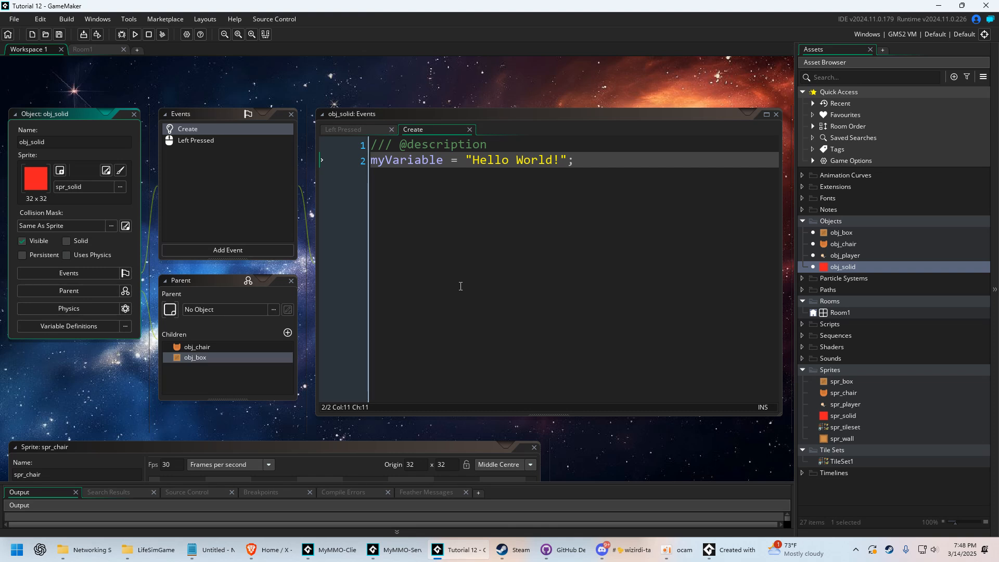
{"action": "mouse_move", "coordinate": [391, 410]}
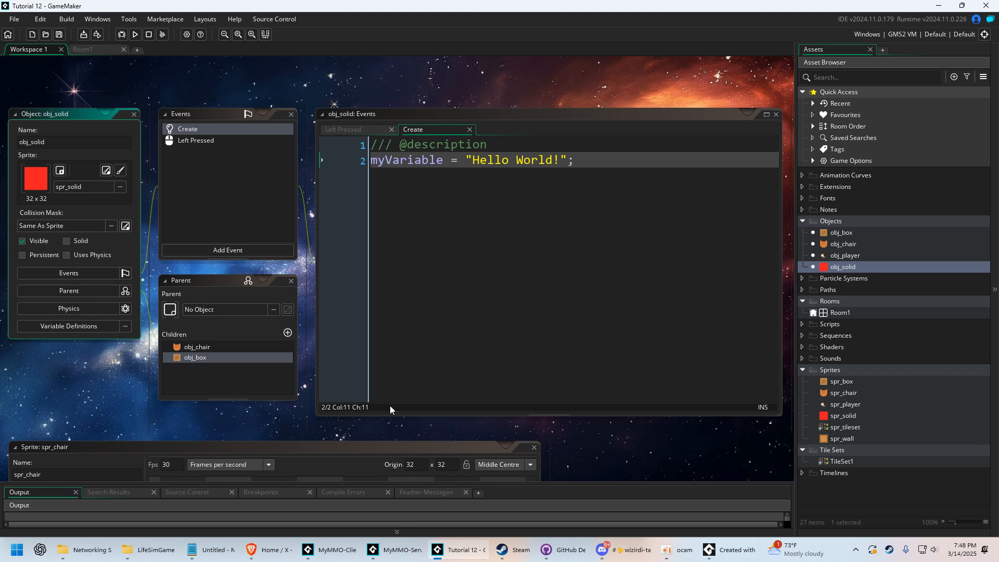